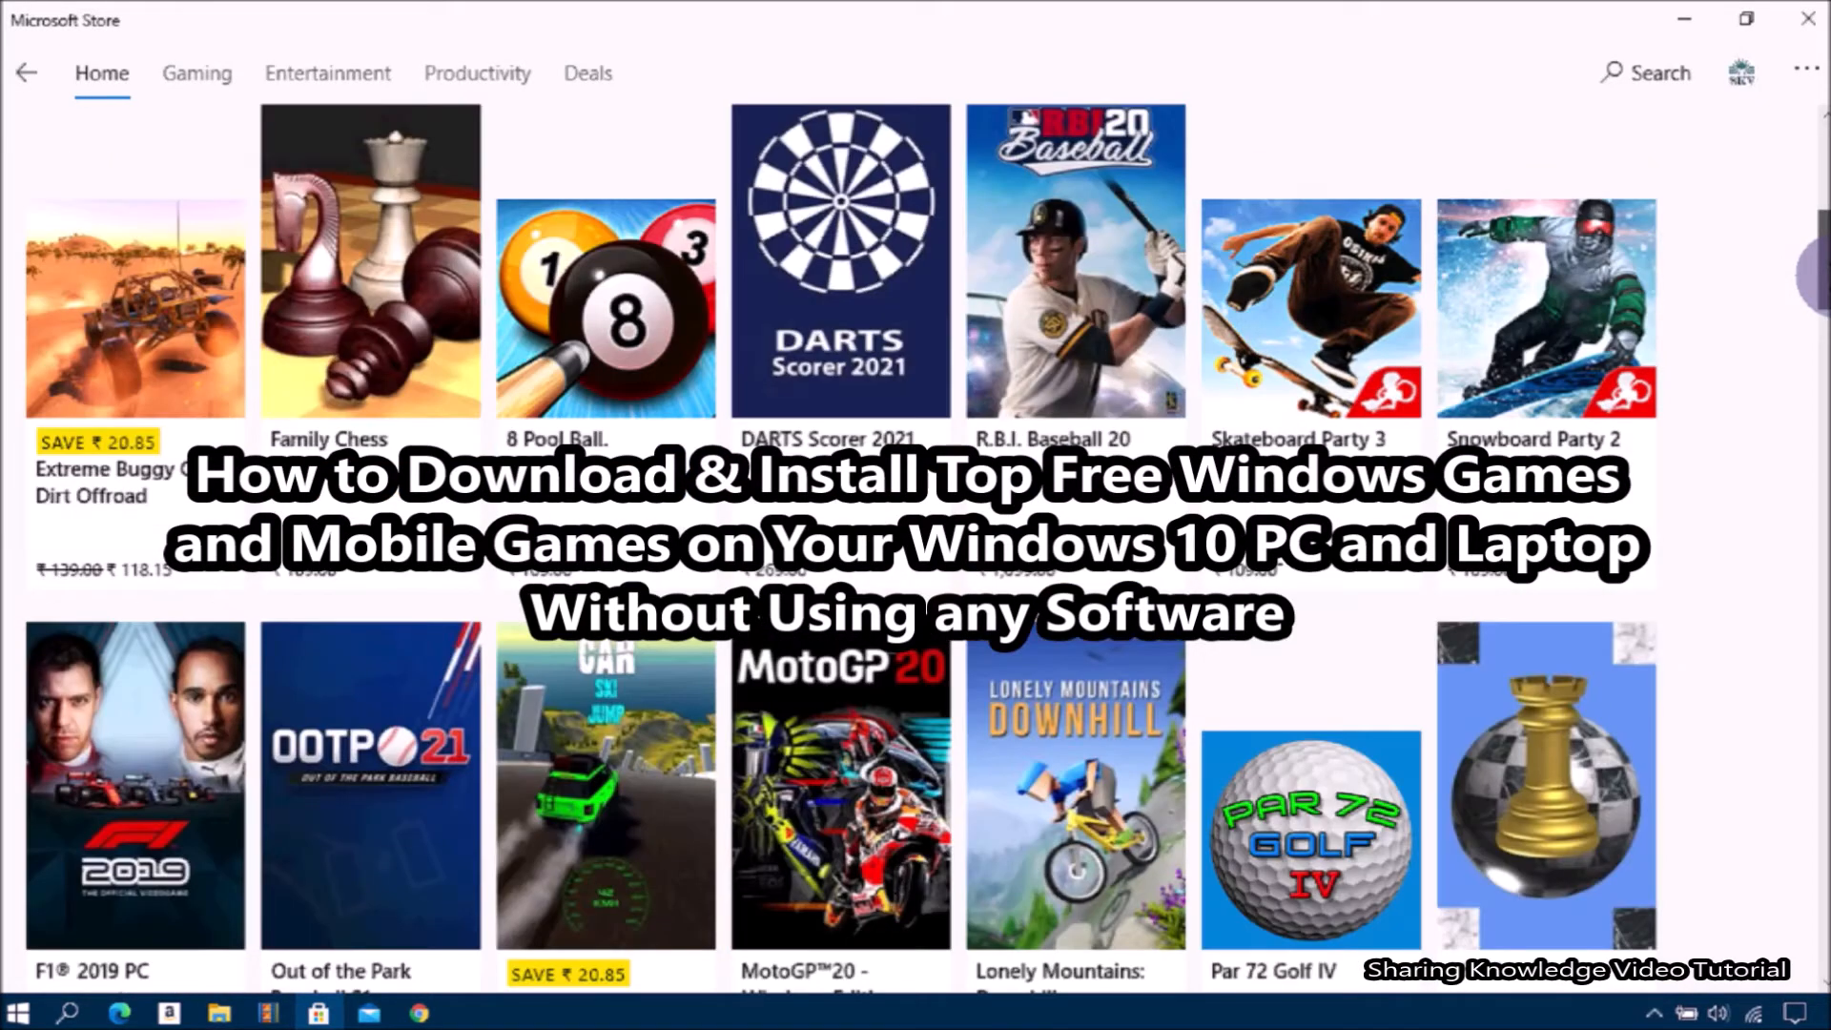
Scroll down through the Store's paid and free game listings before returning to the desktop
scroll(down, 3)
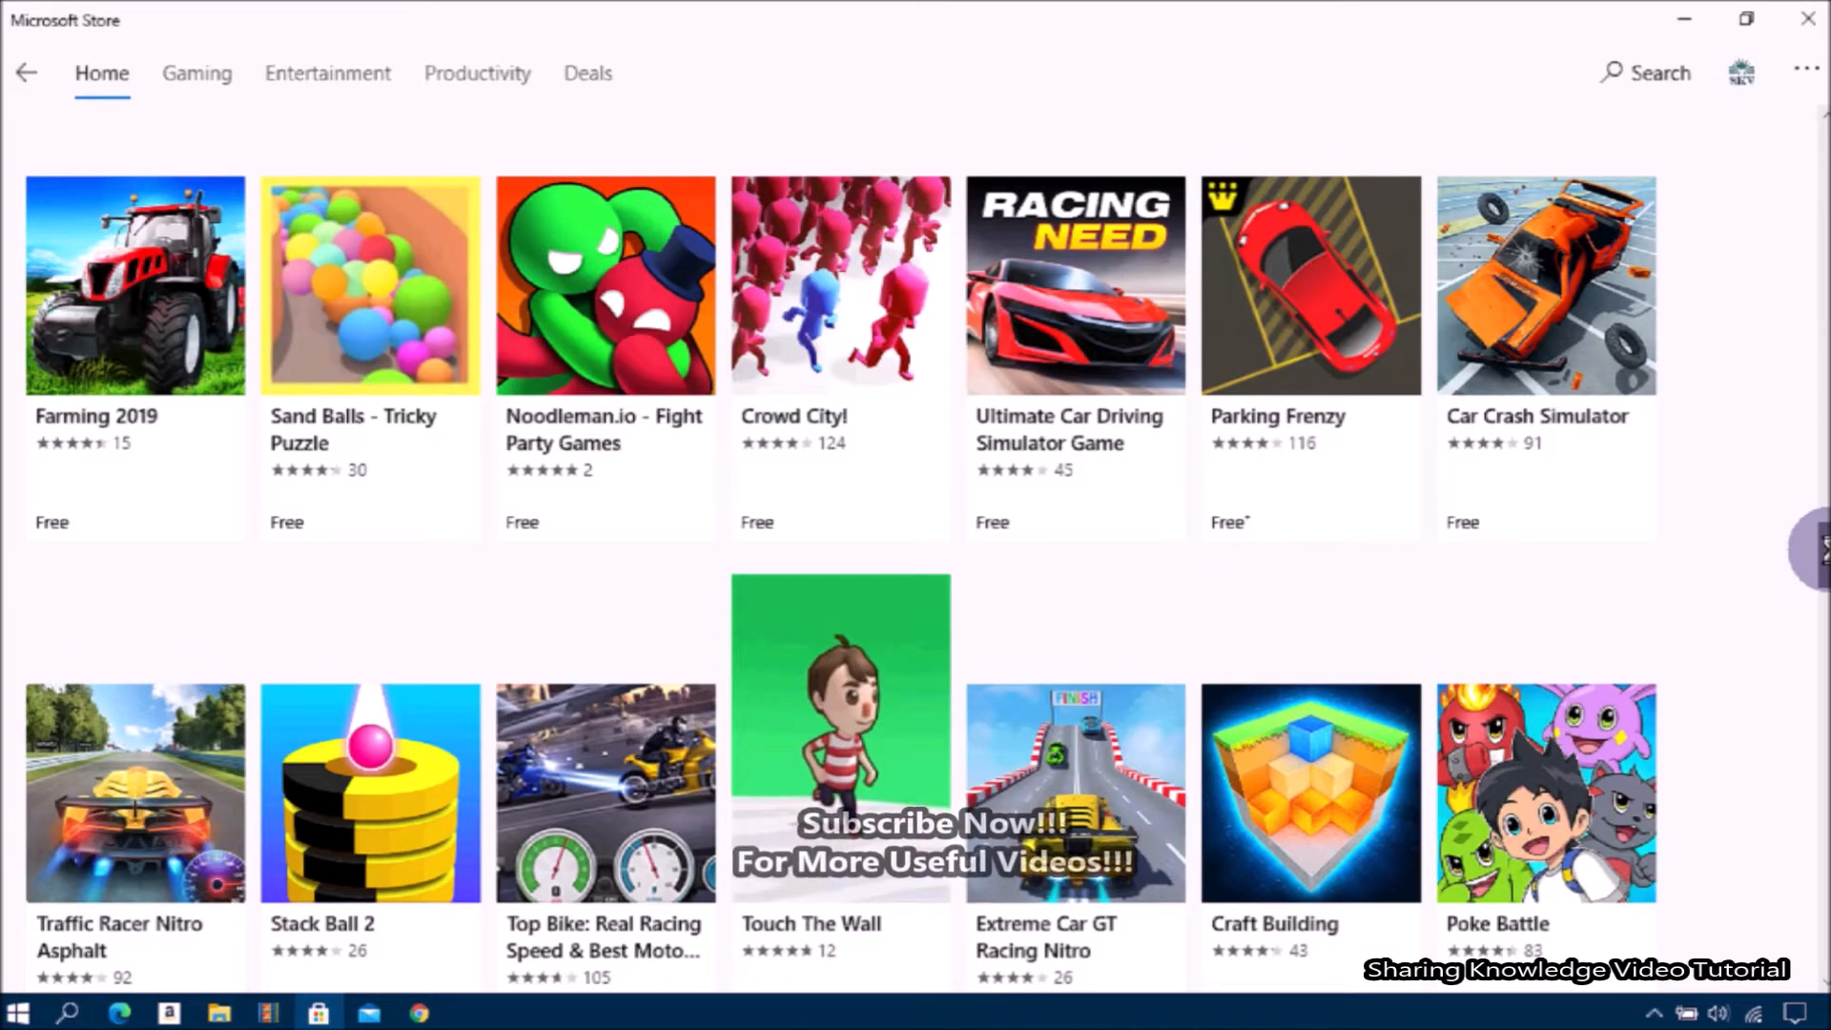
scroll(down, 3)
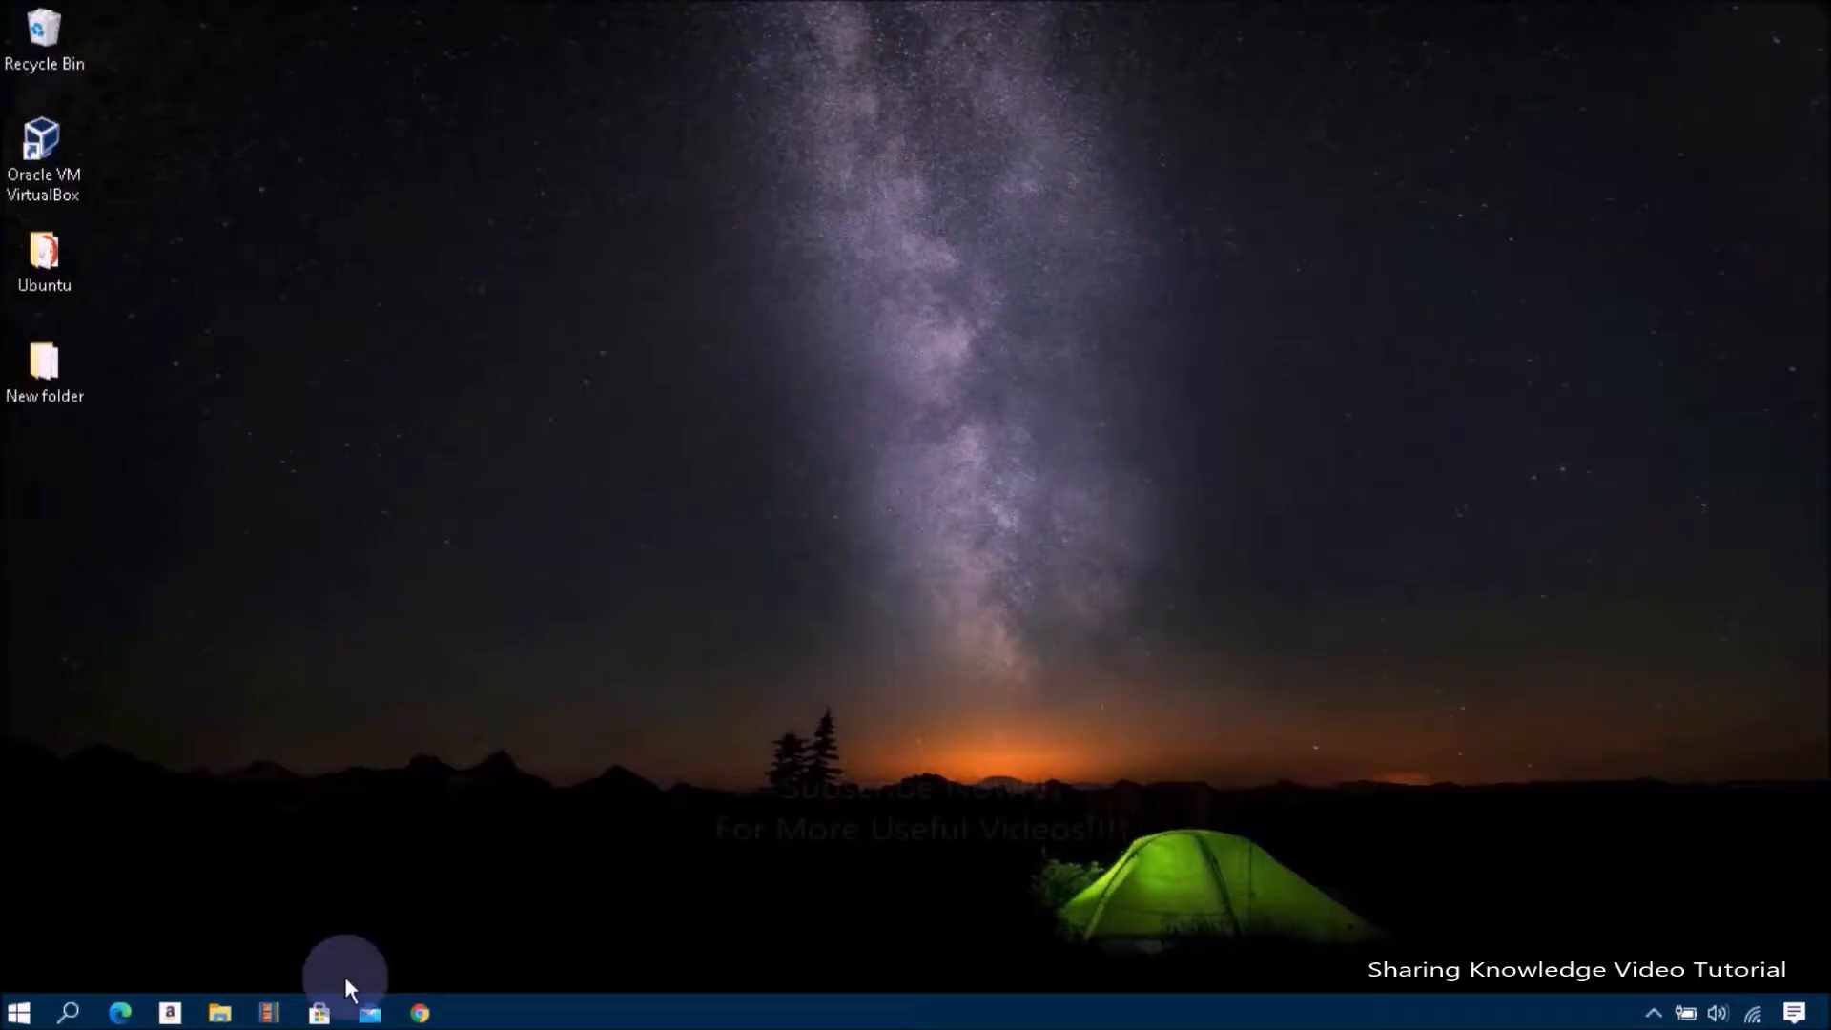
Restore the Microsoft Store from the taskbar and open the Best selling games listing
click(317, 1013)
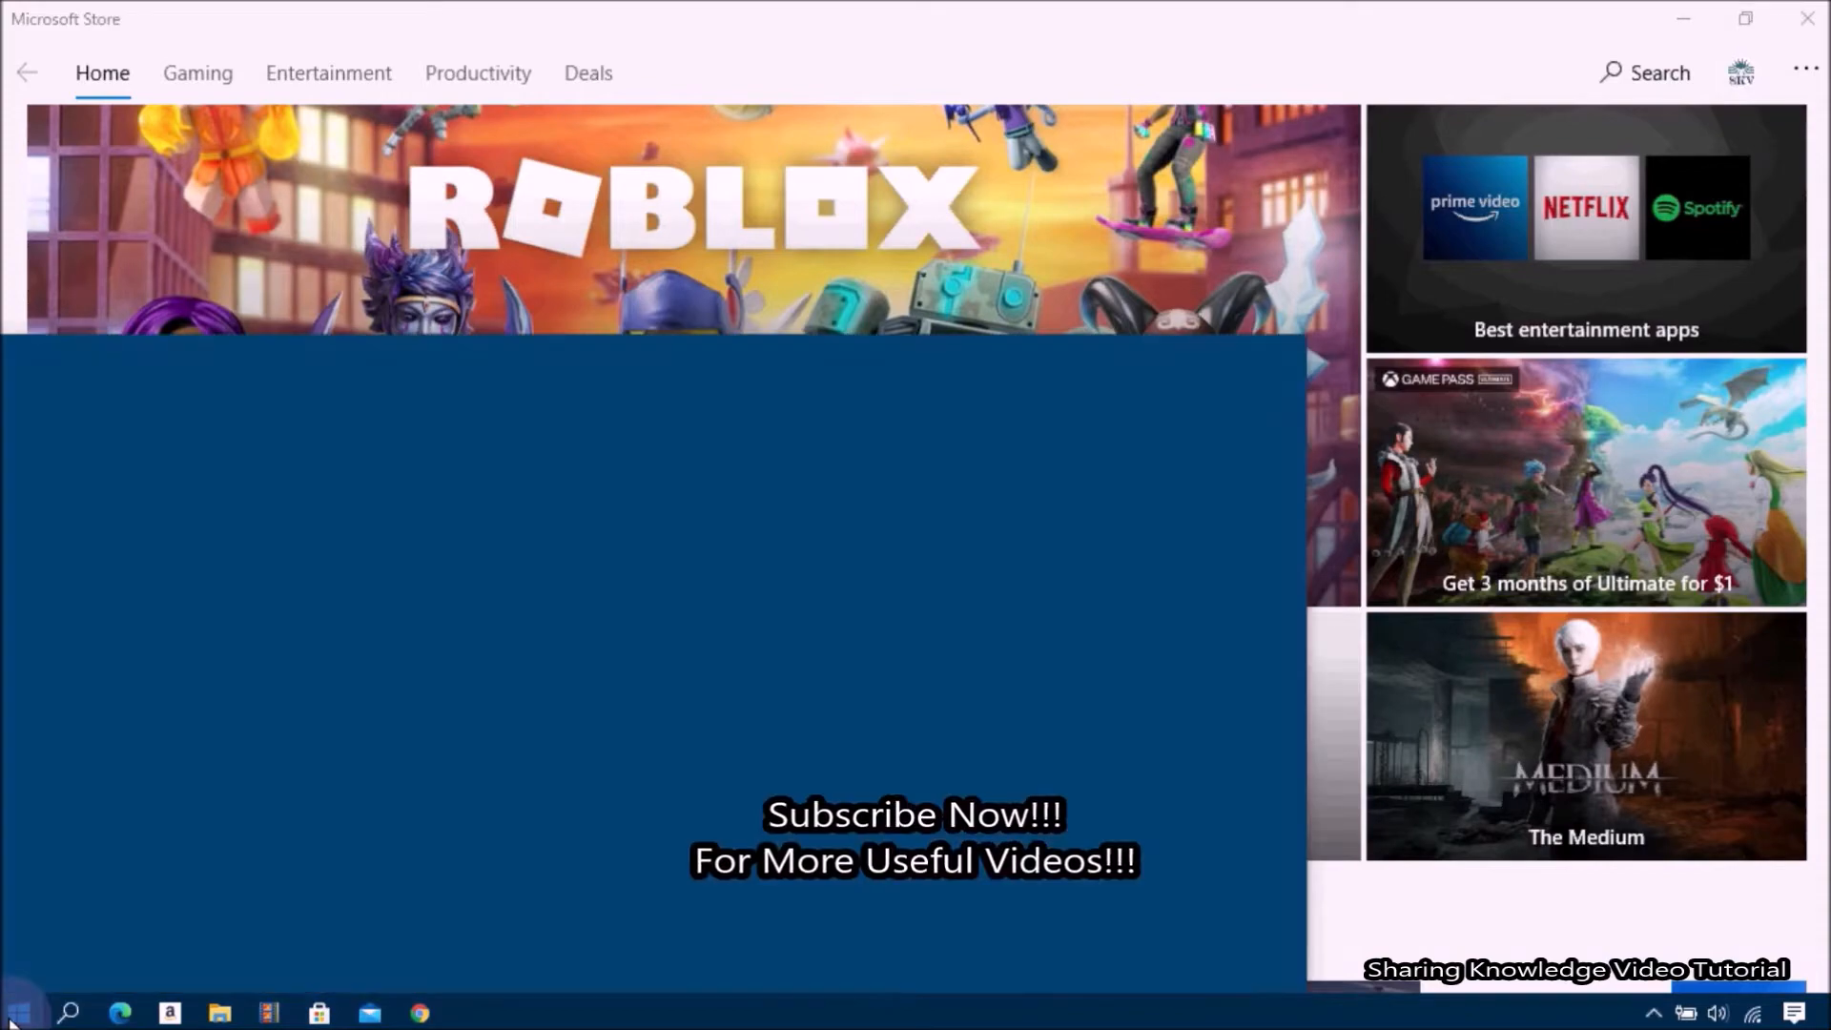
click(19, 1011)
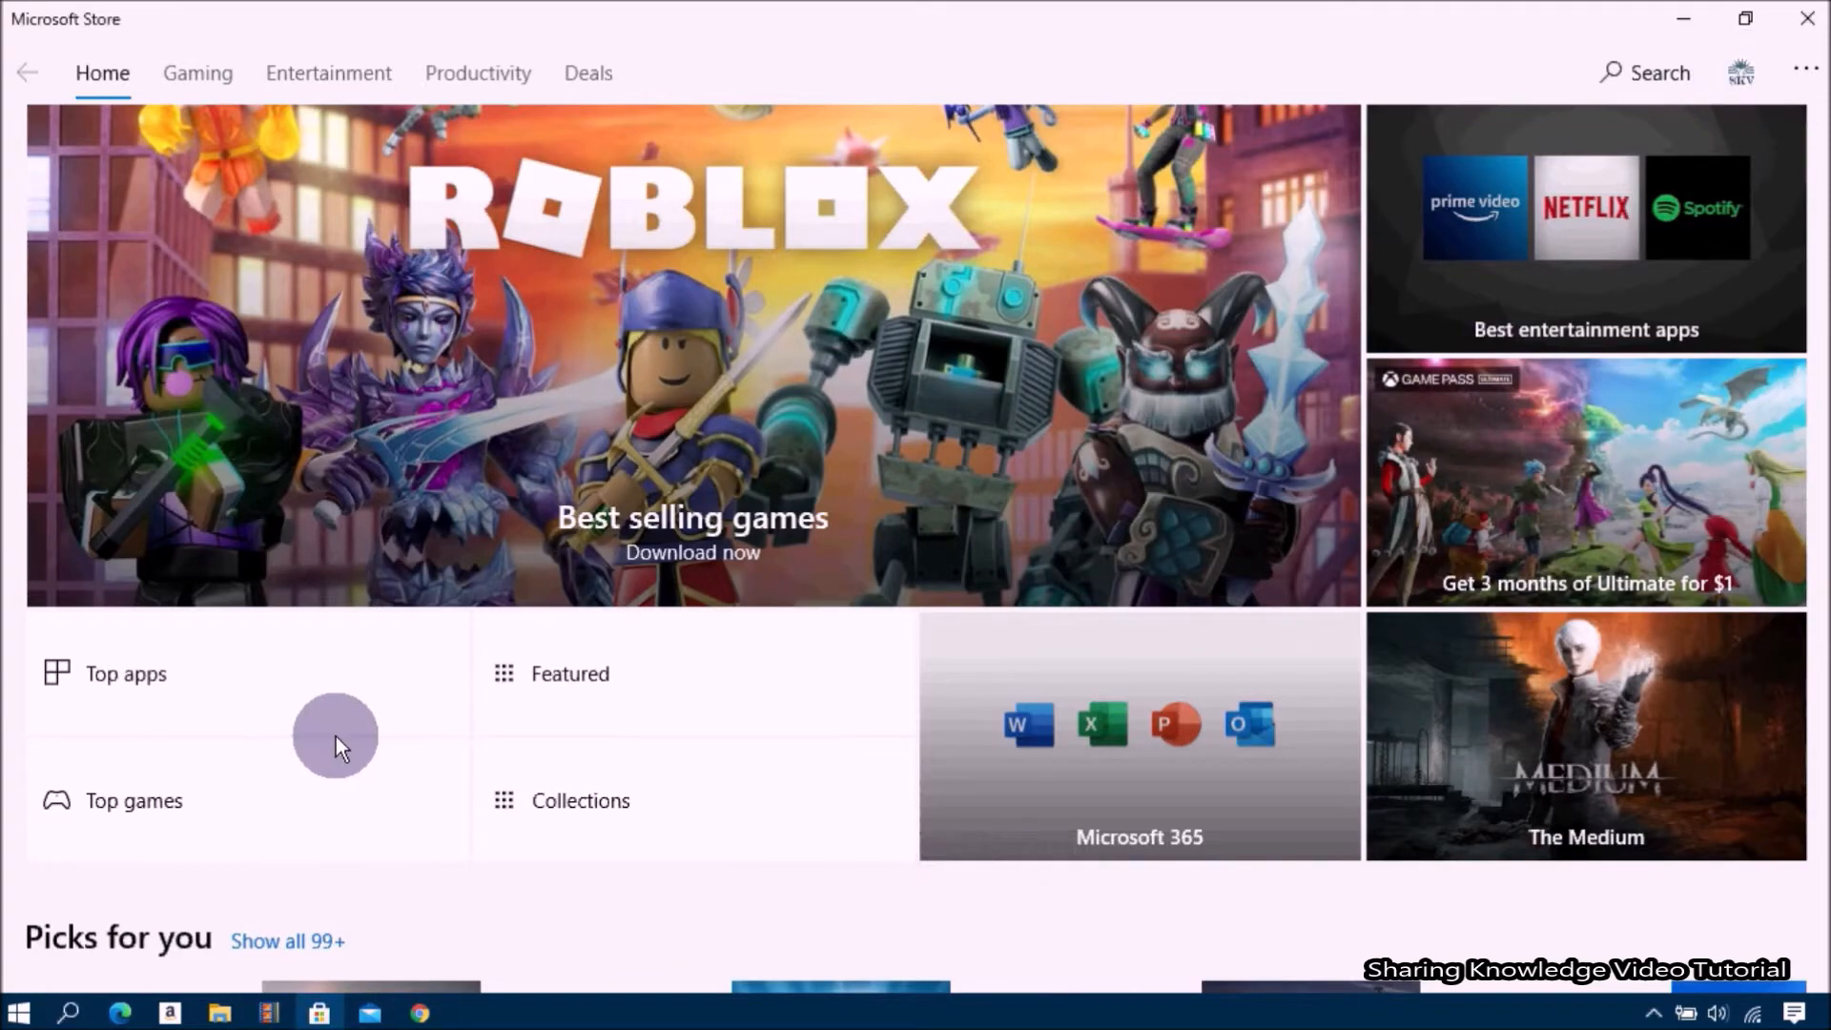
mouse_move(309, 774)
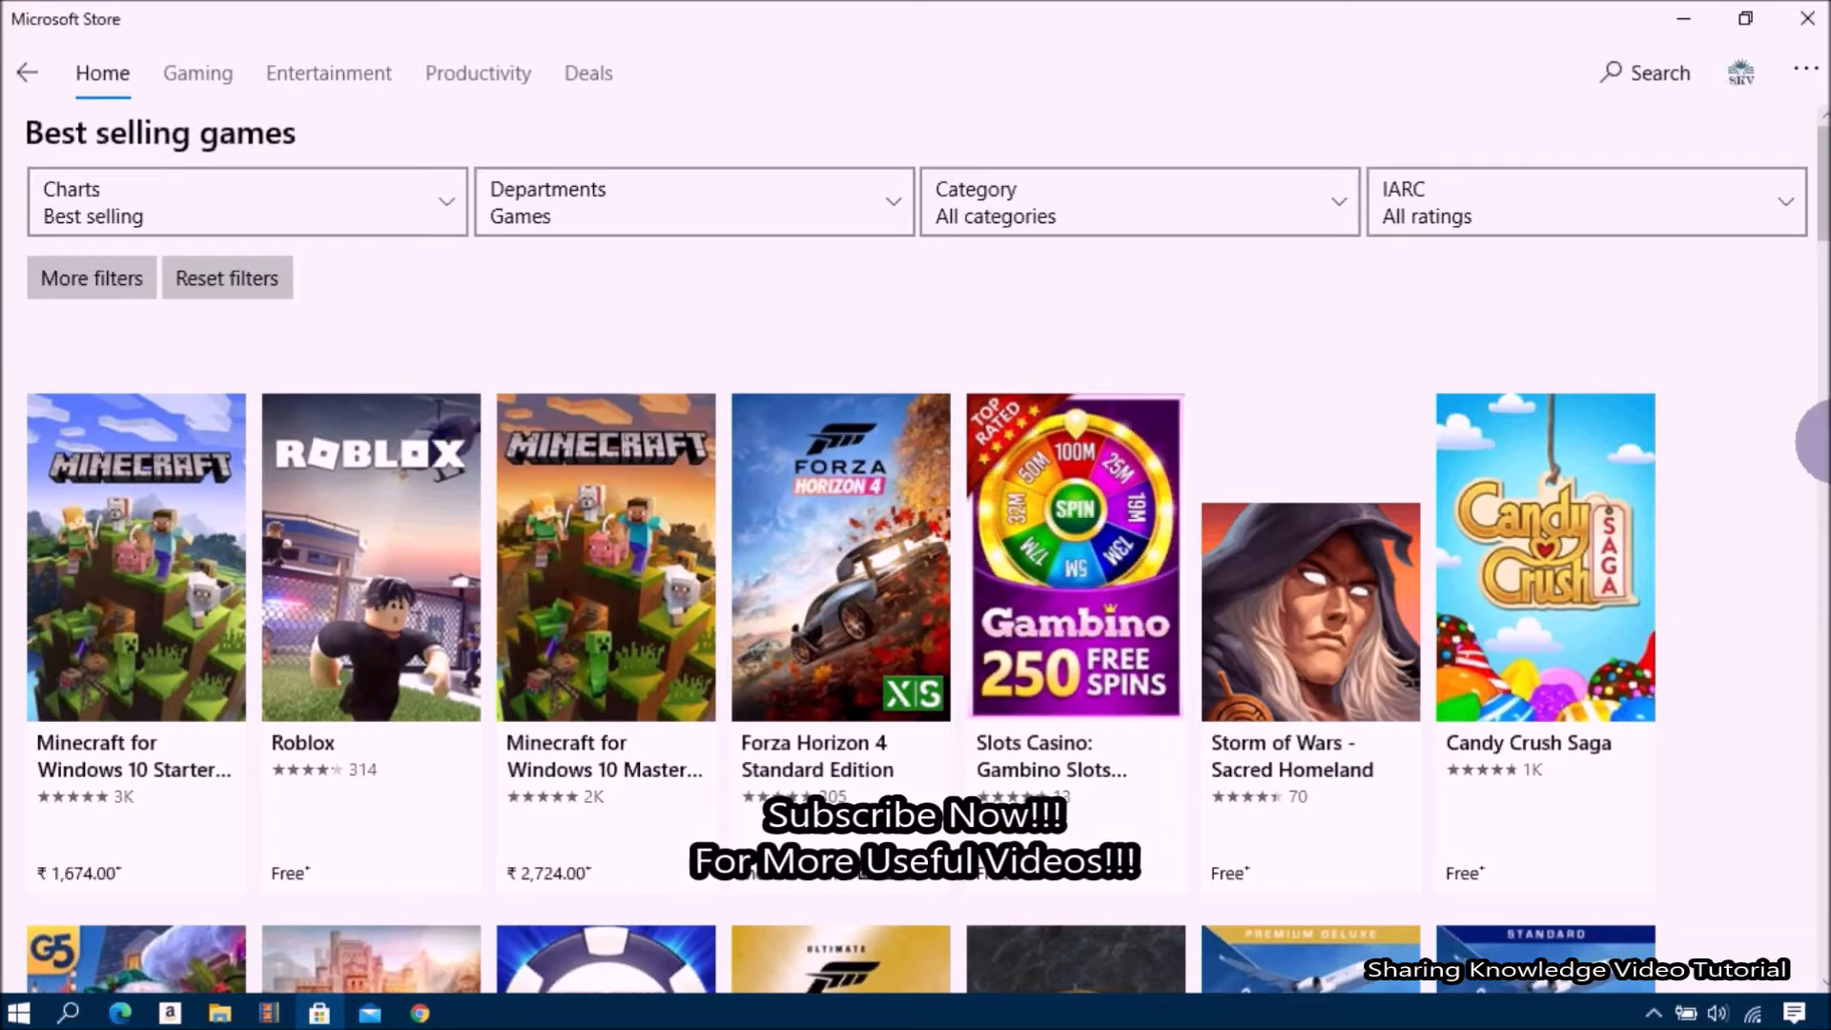
Switch the Charts filter from Best selling to Top free games
scroll(down, 3)
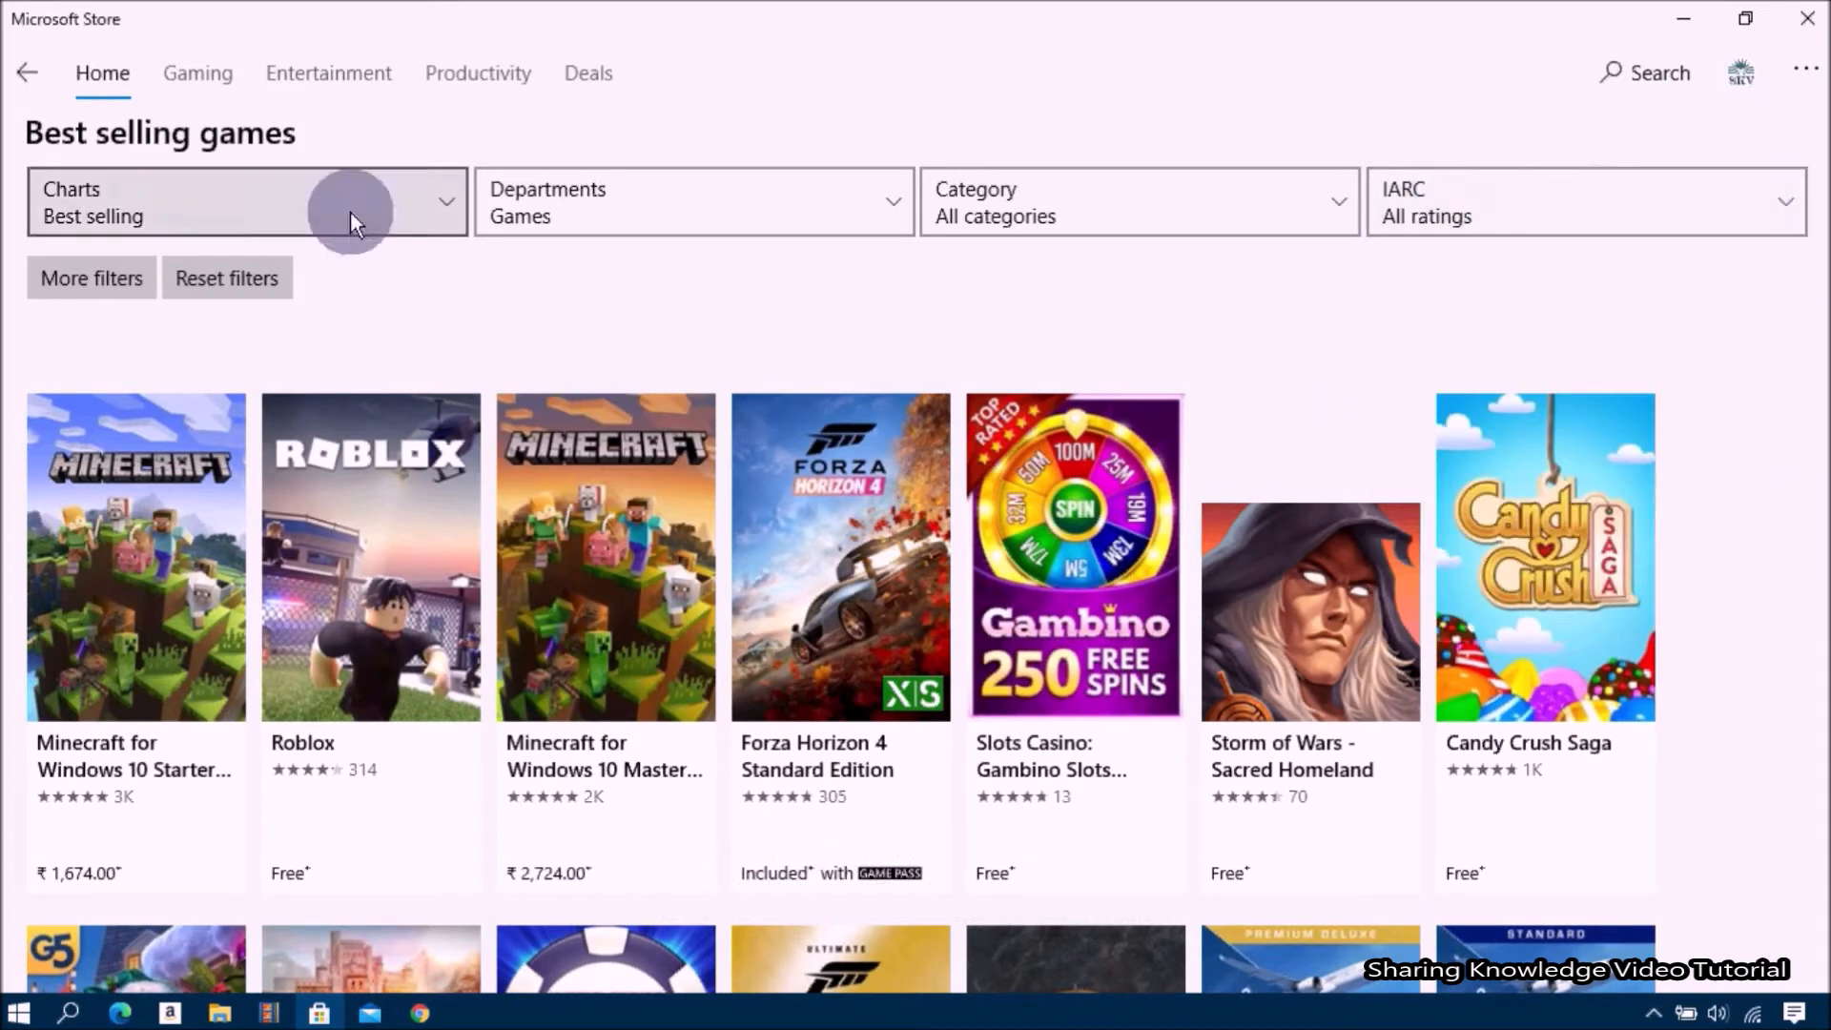
click(246, 200)
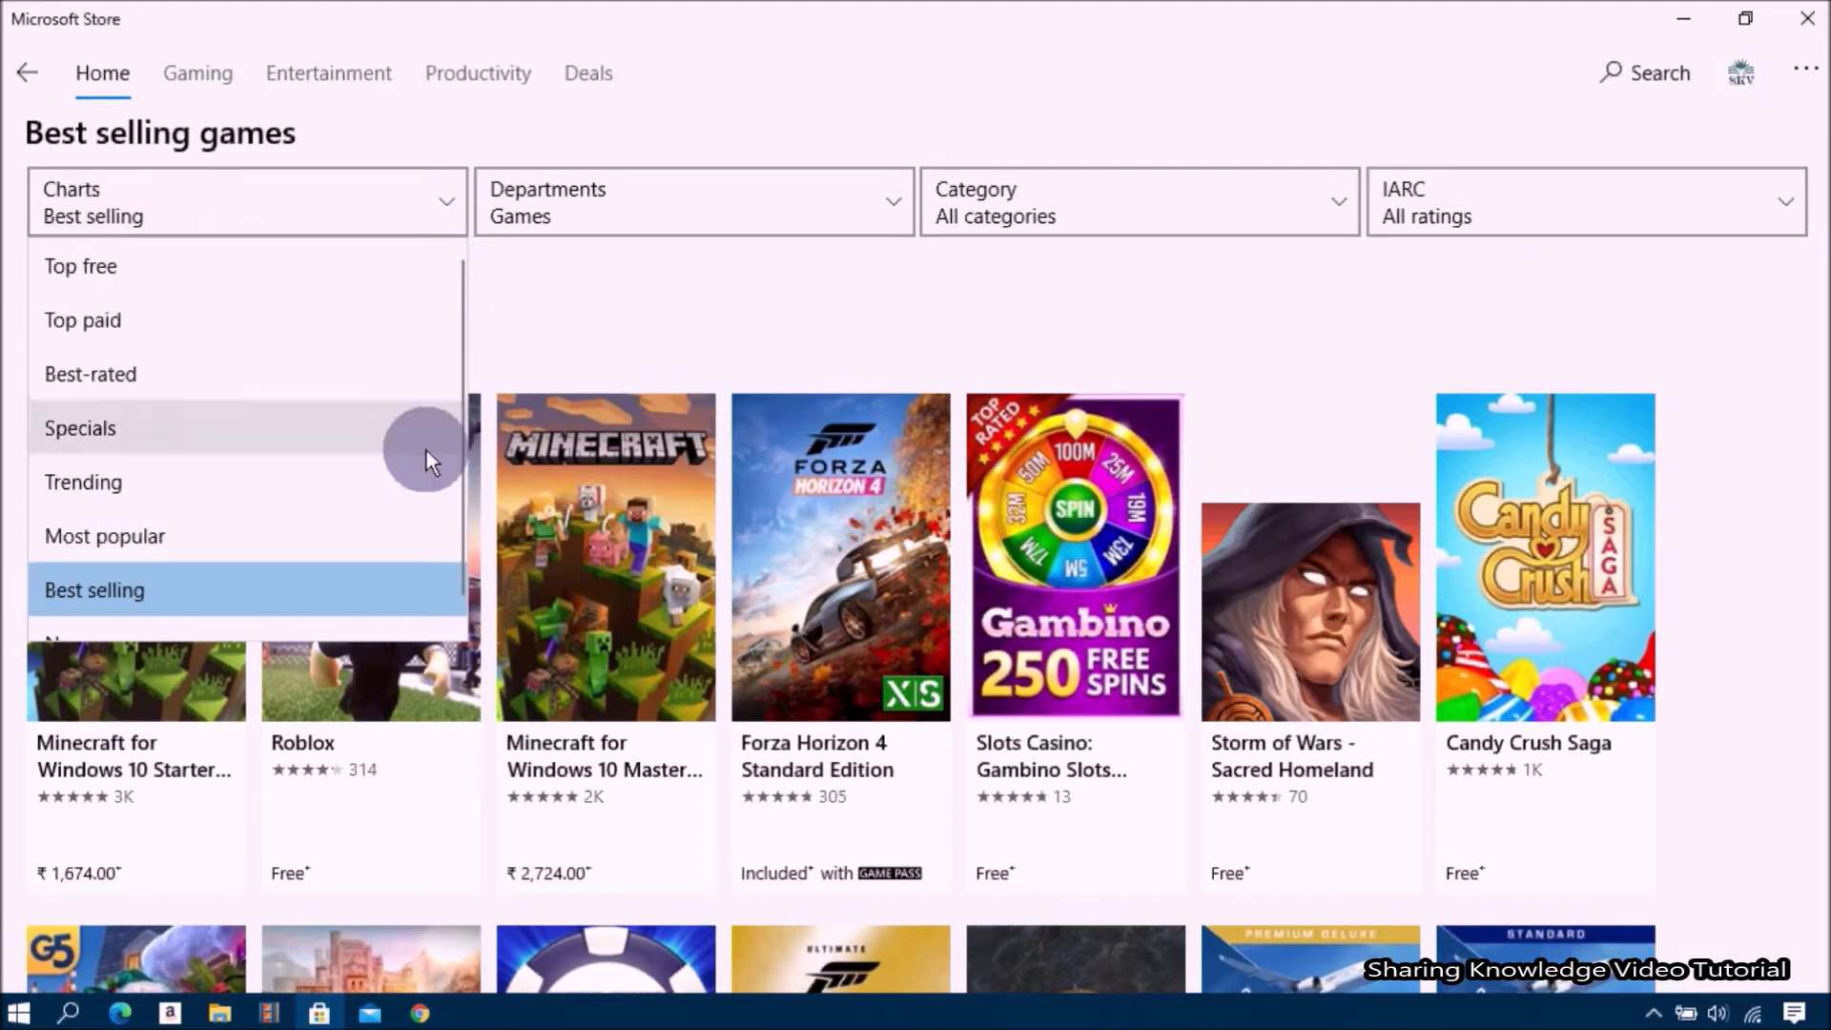
mouse_move(324, 508)
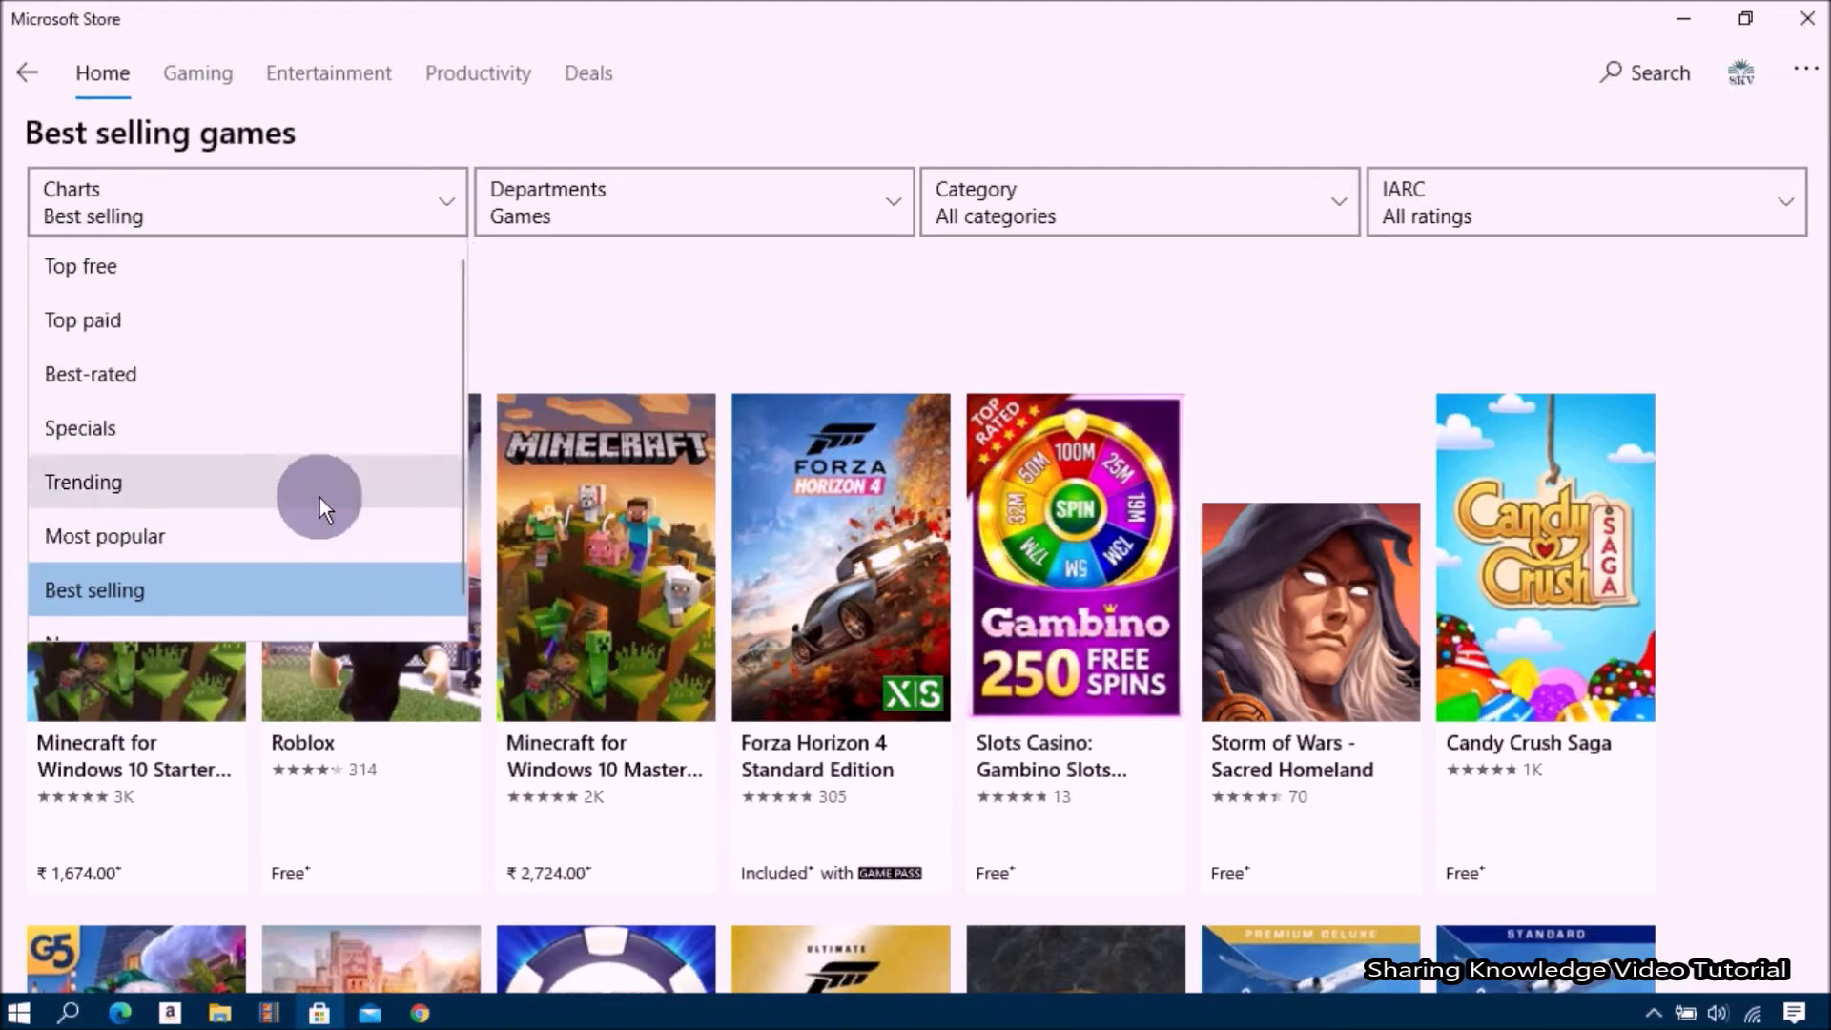
scroll(down, 3)
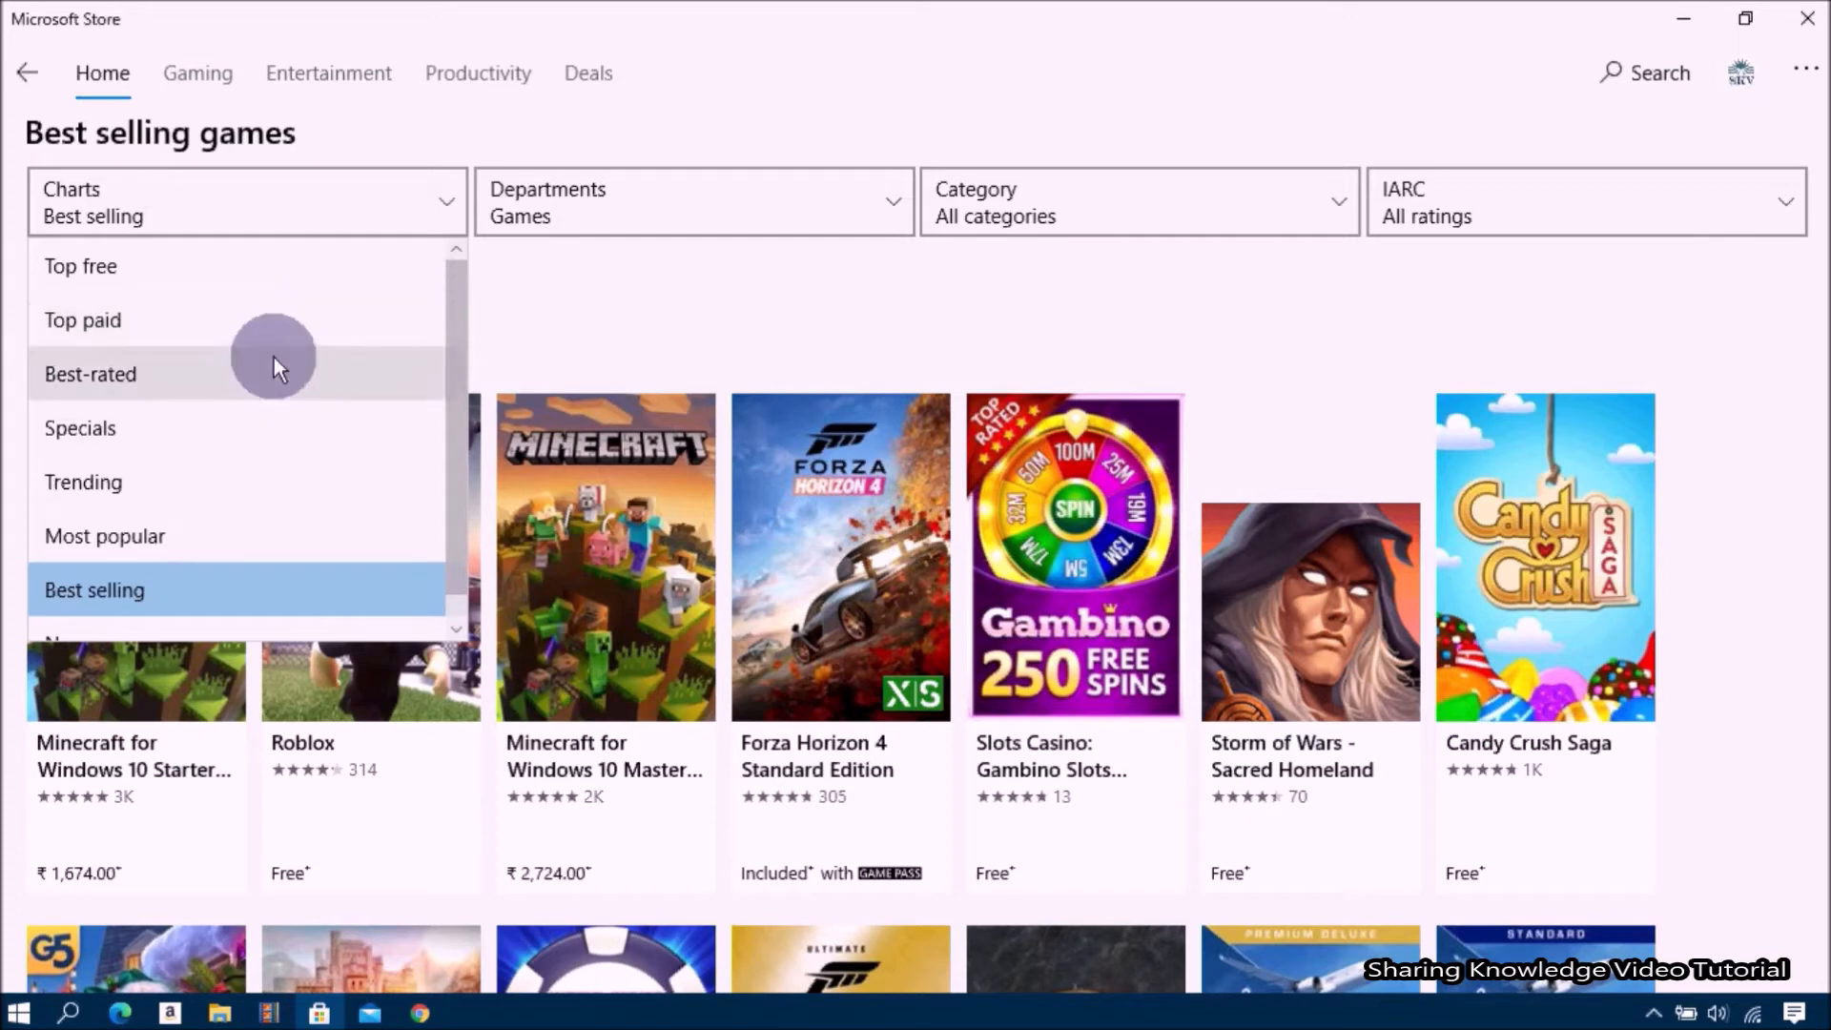
mouse_move(148, 483)
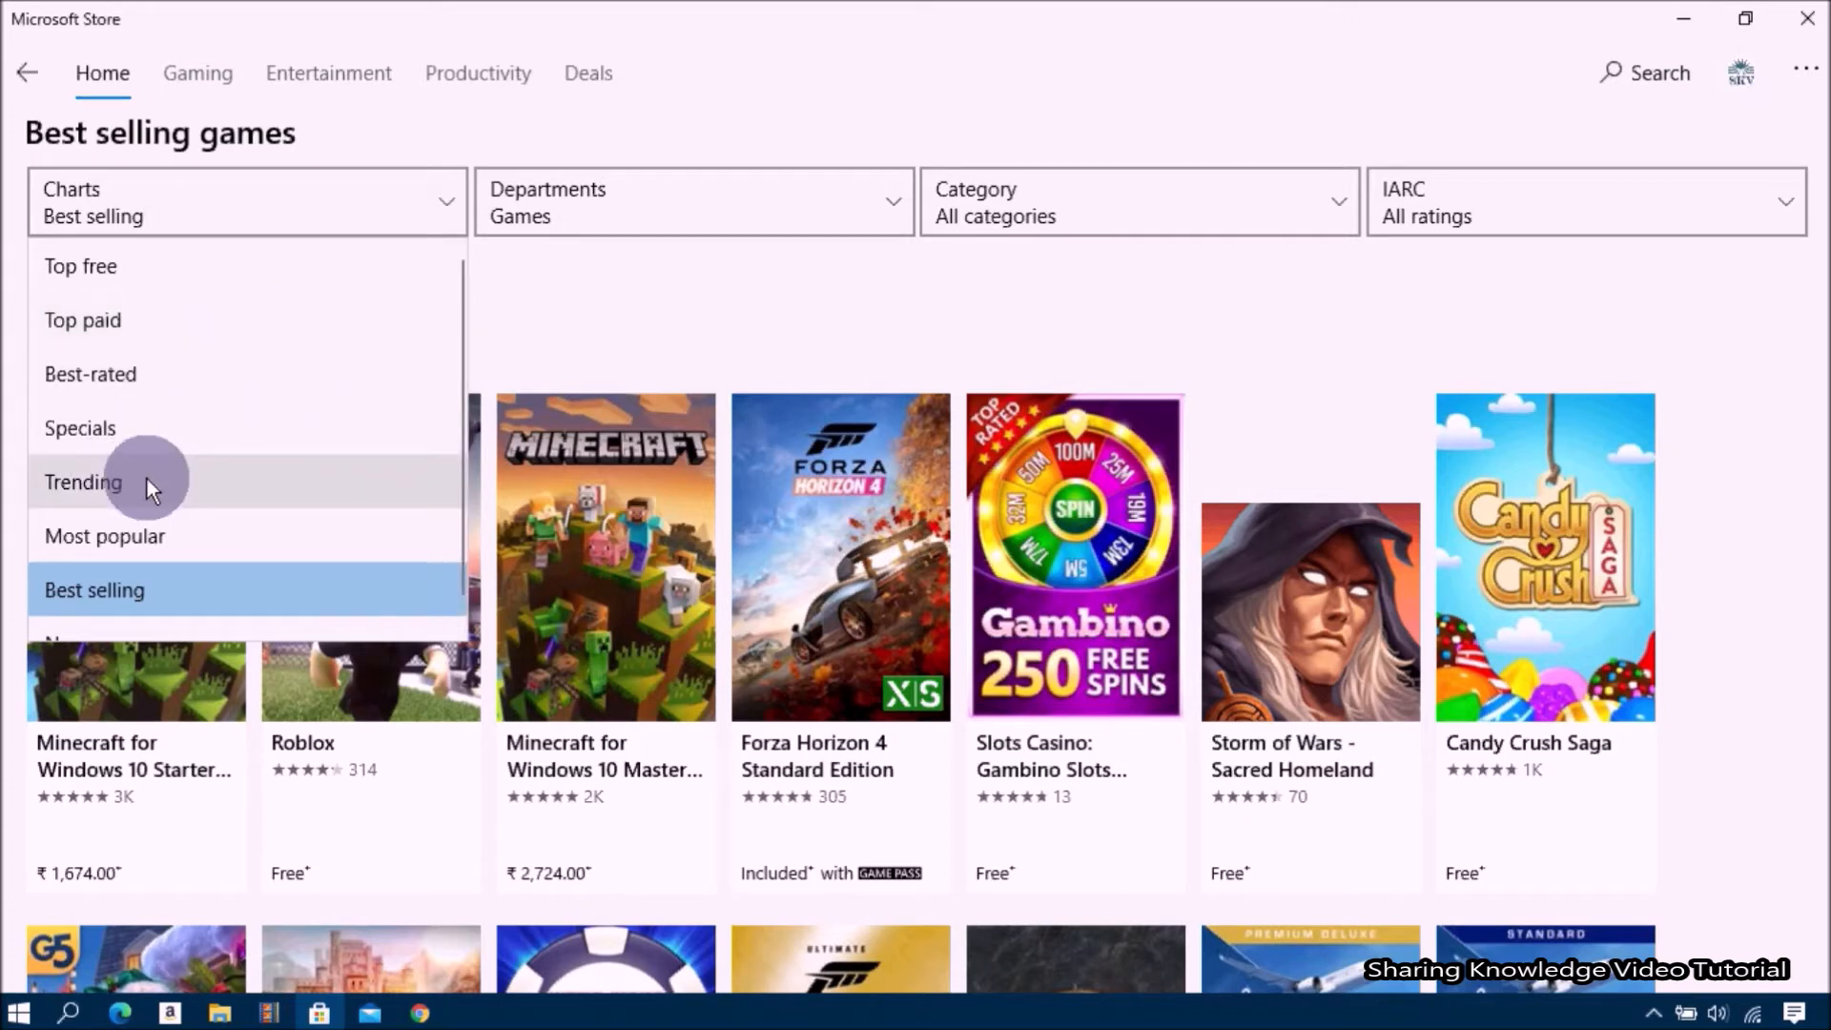
mouse_move(82, 267)
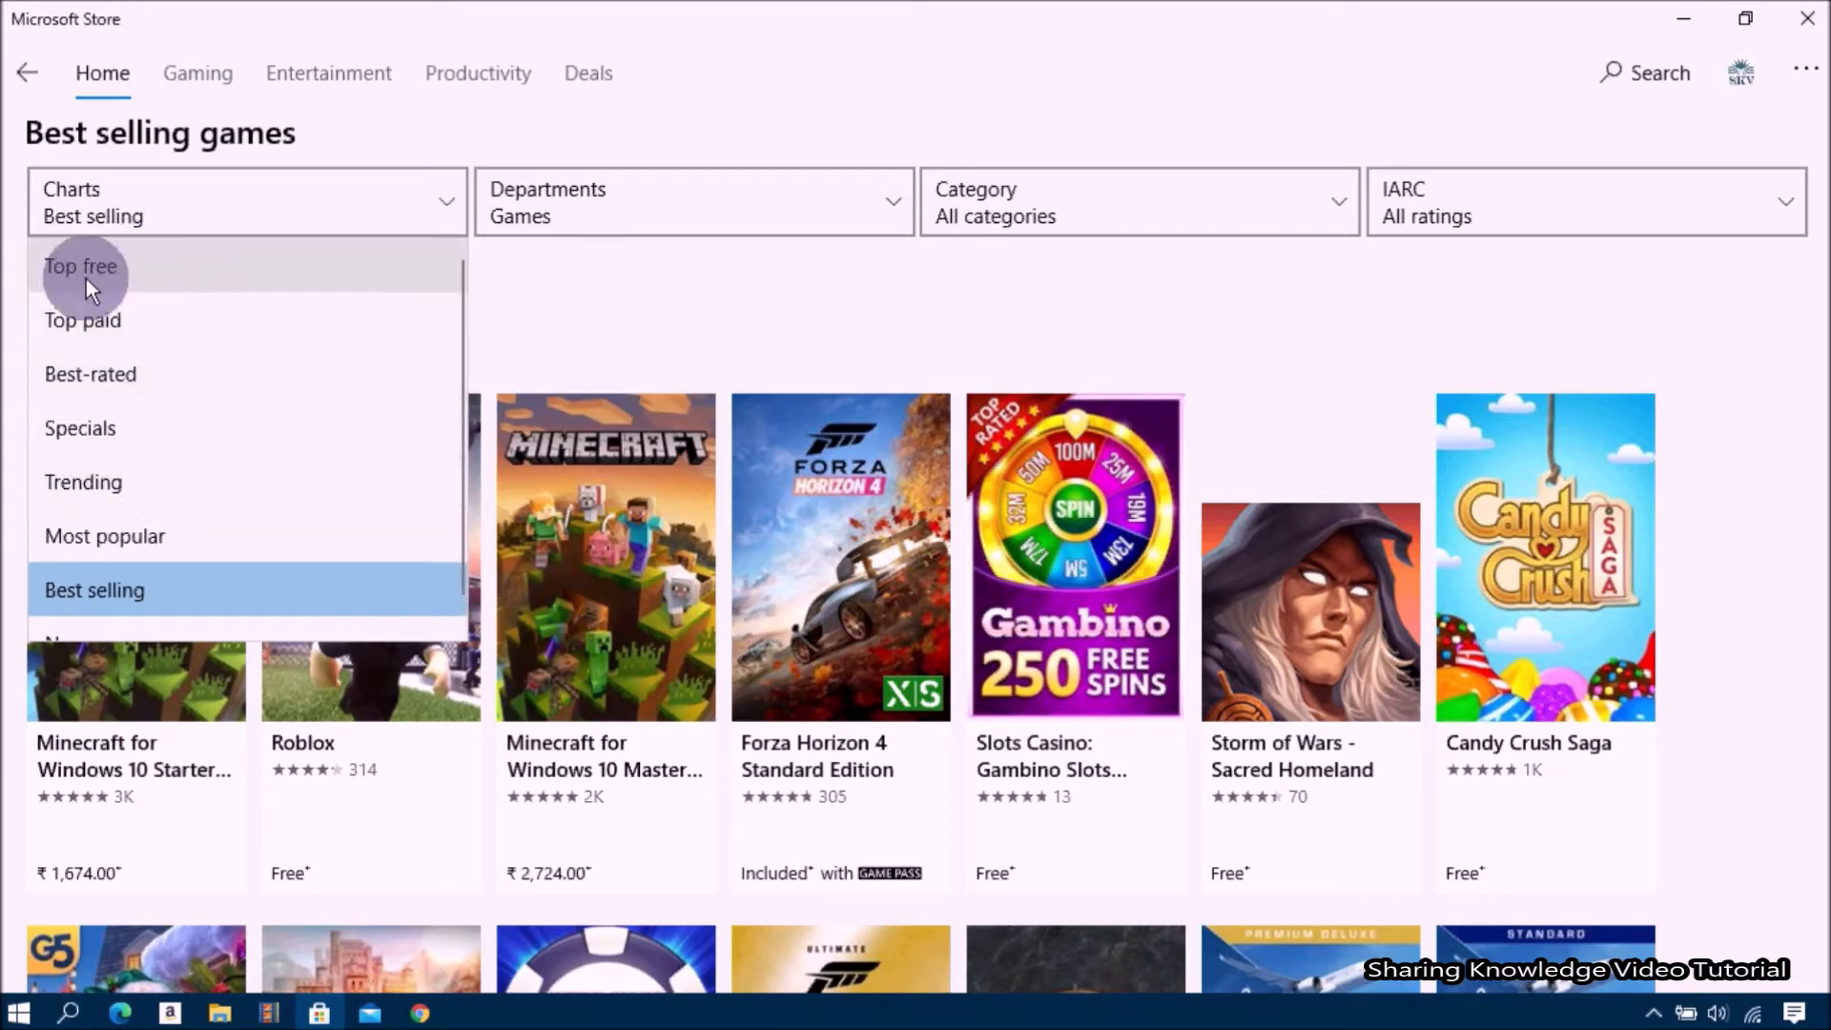
mouse_move(181, 292)
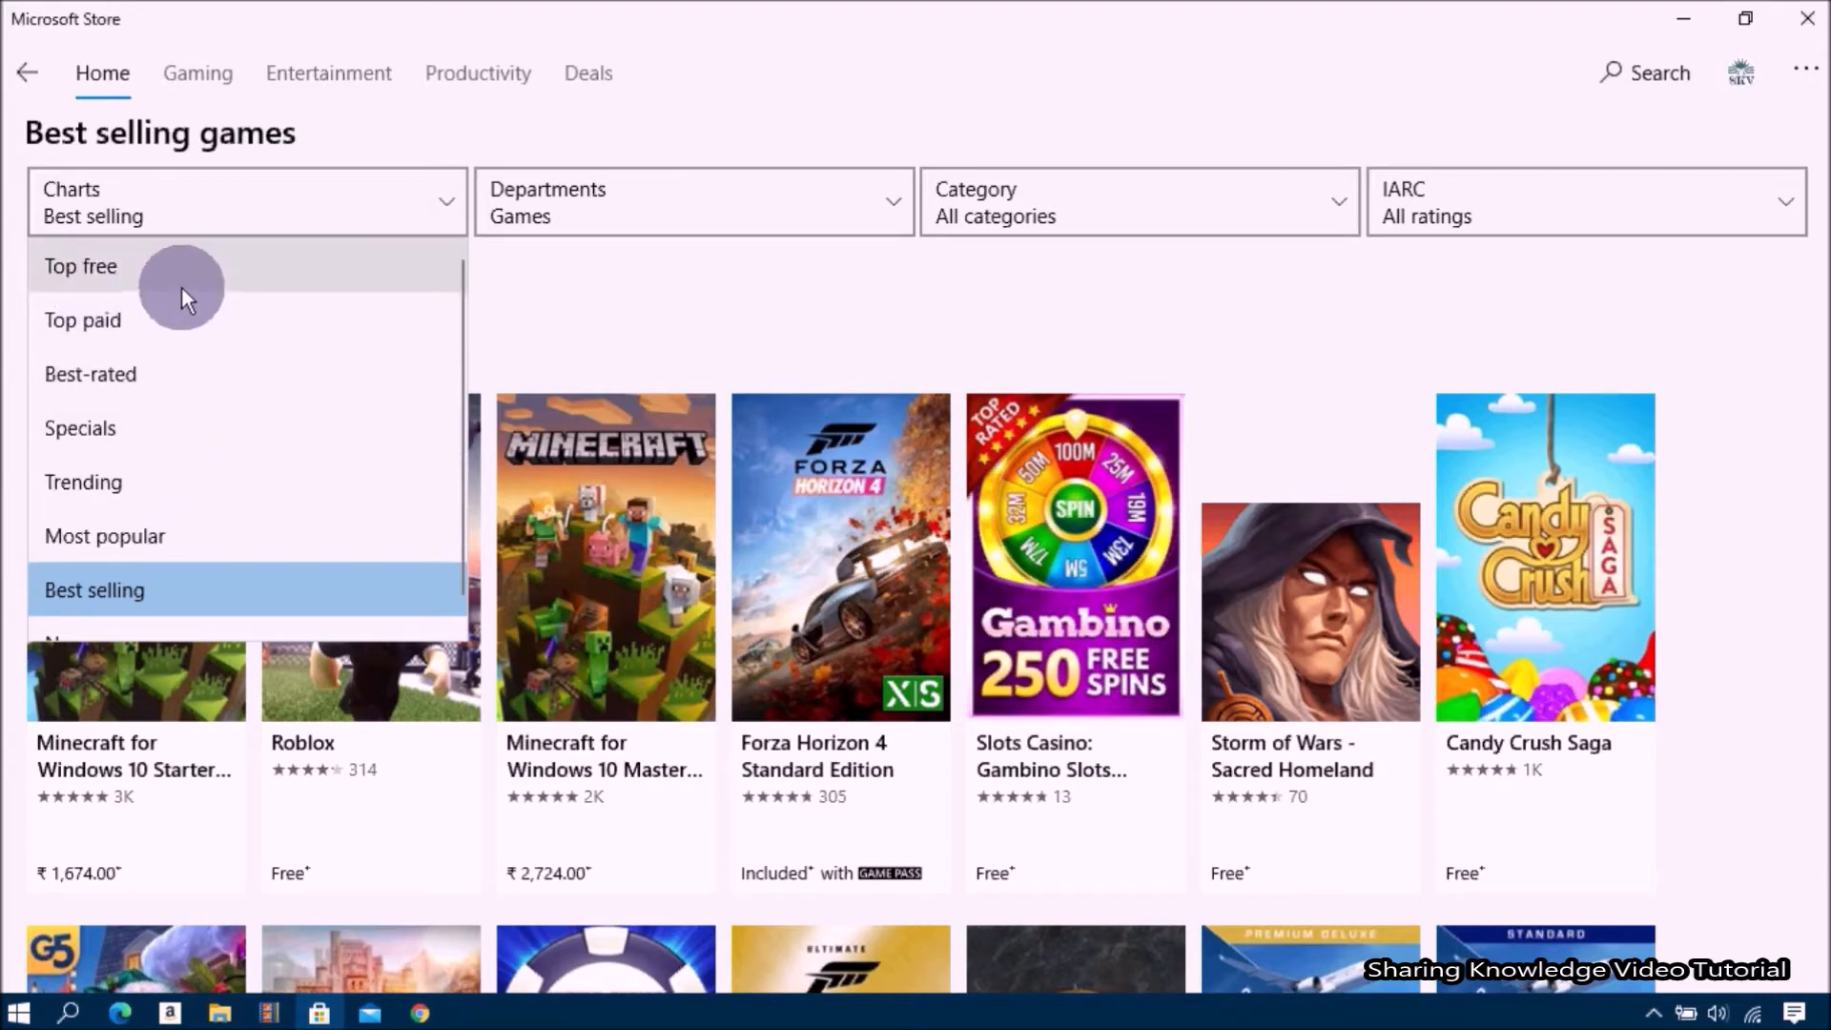
click(80, 268)
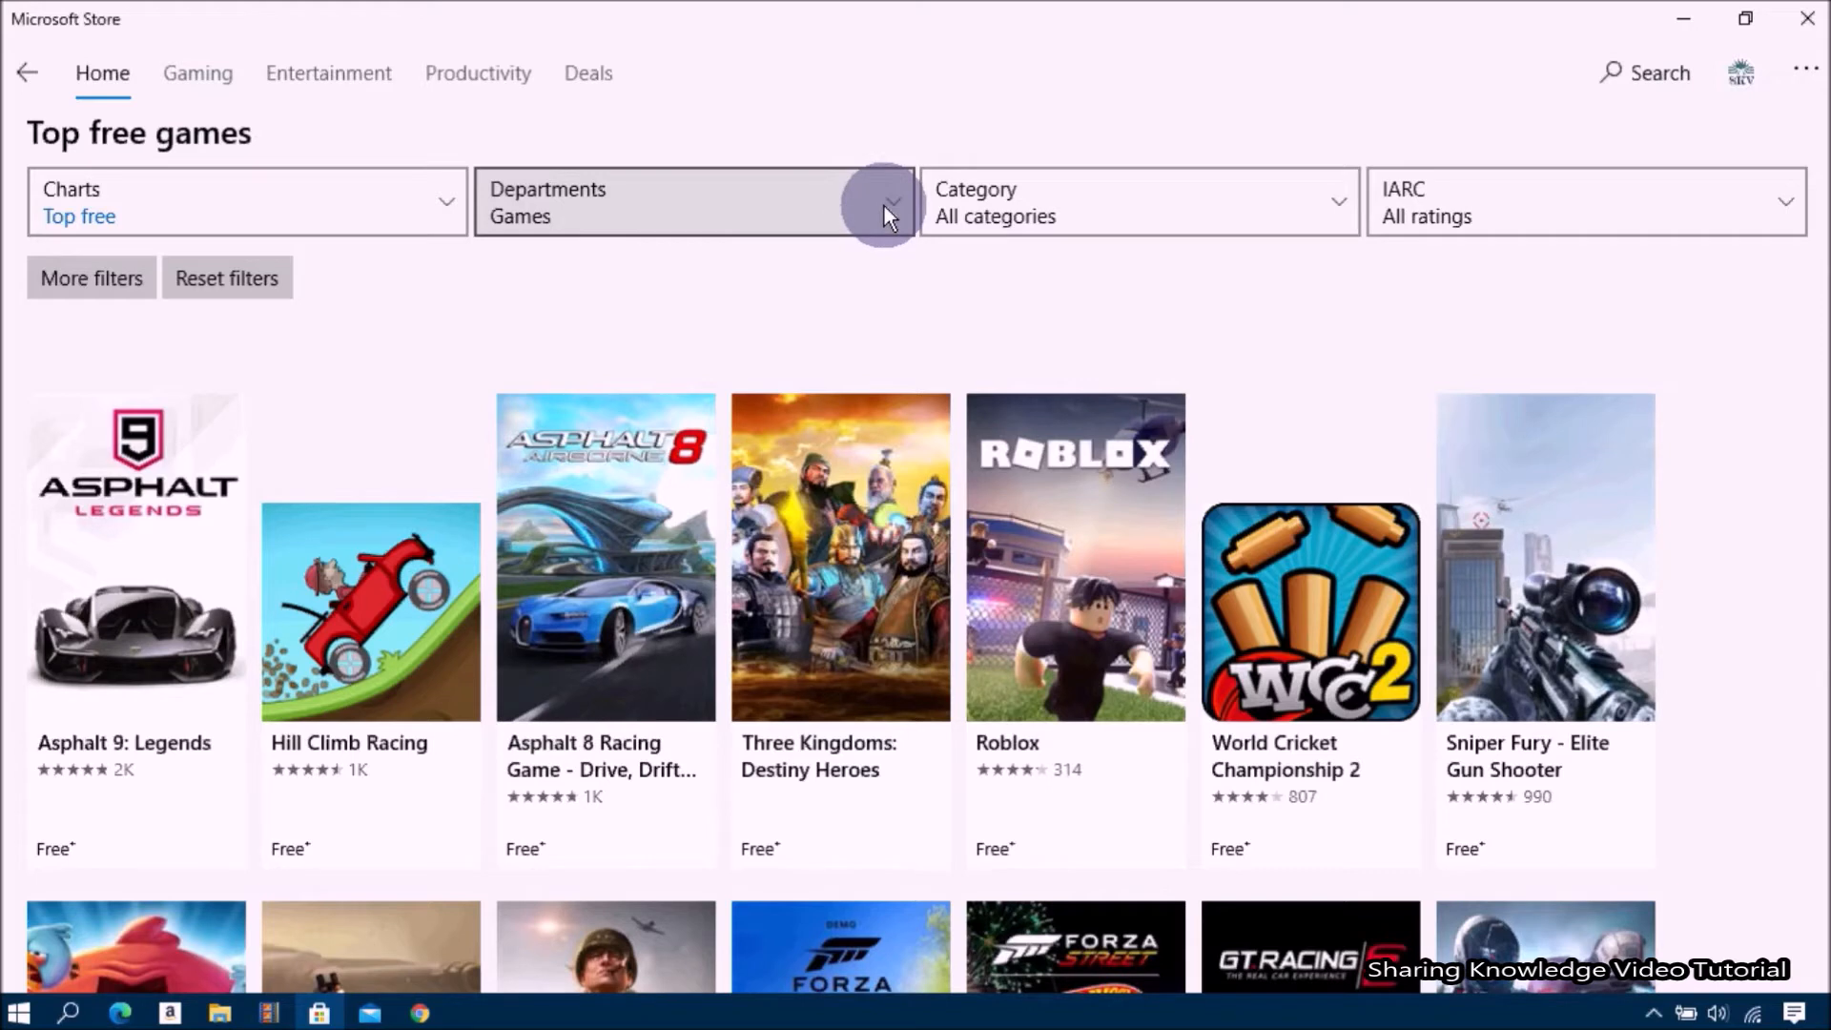
mouse_move(1236, 215)
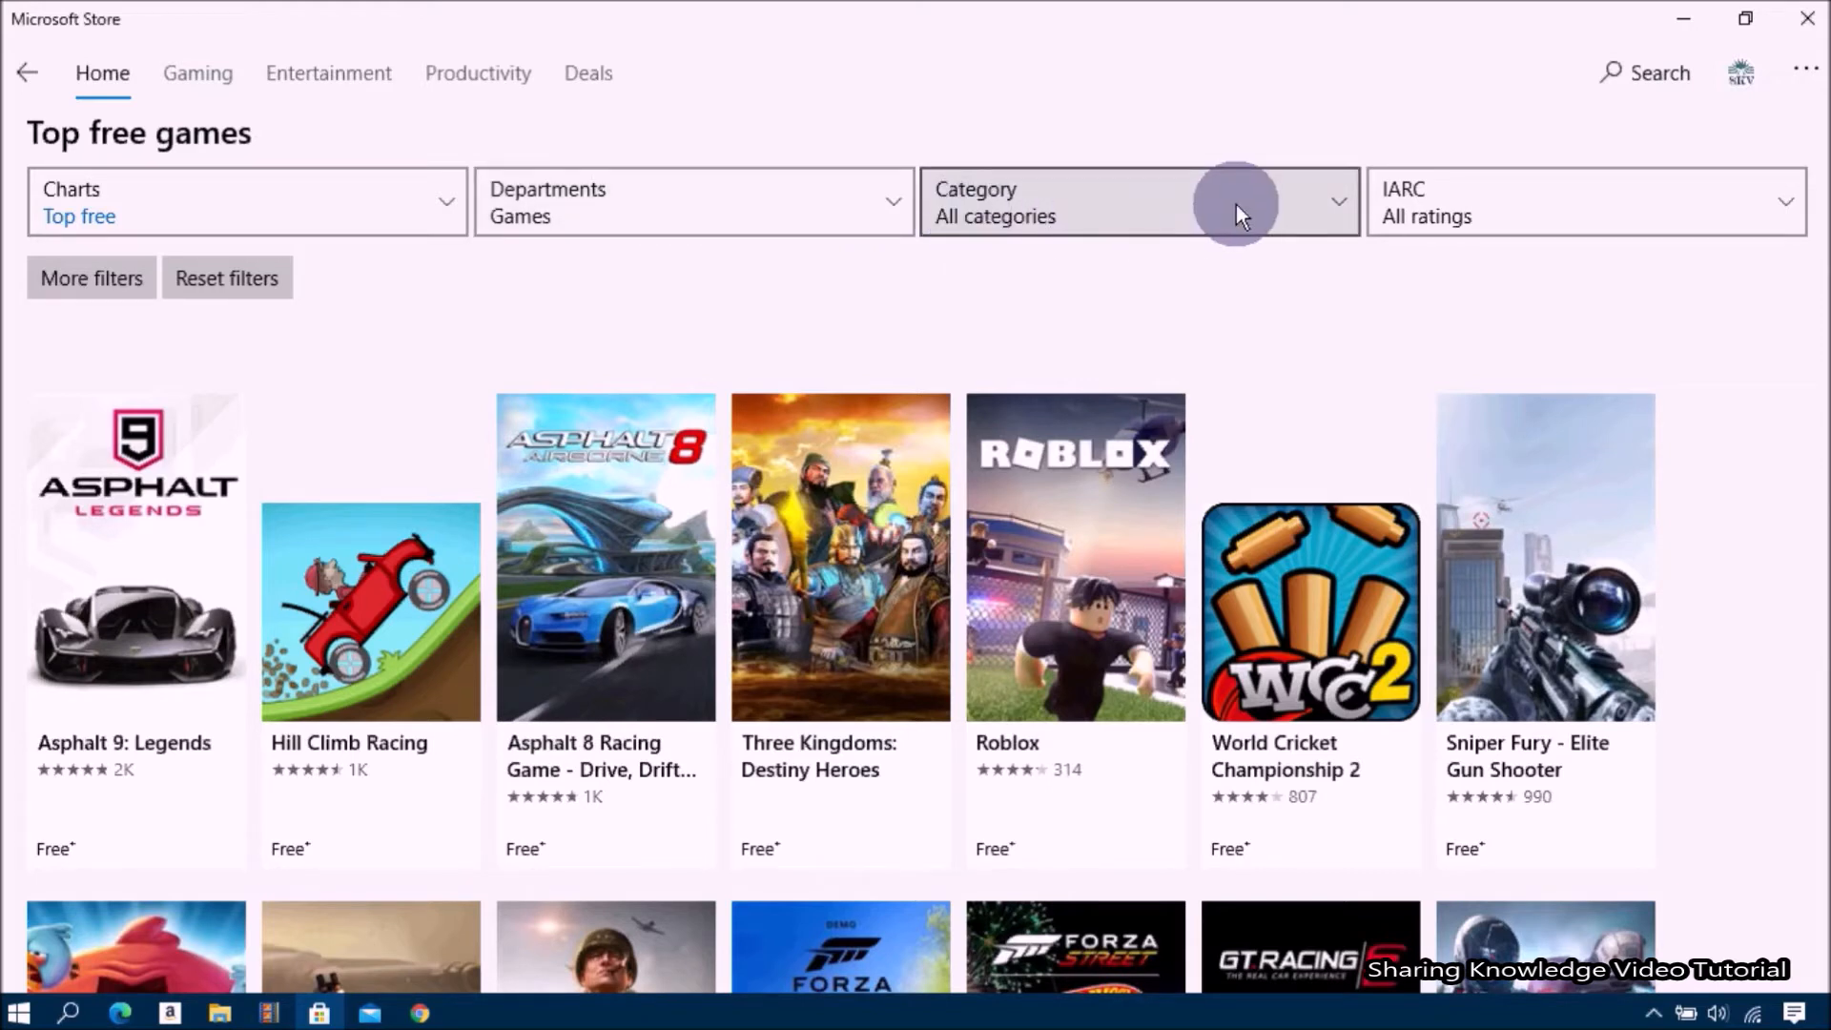
mouse_move(1320, 218)
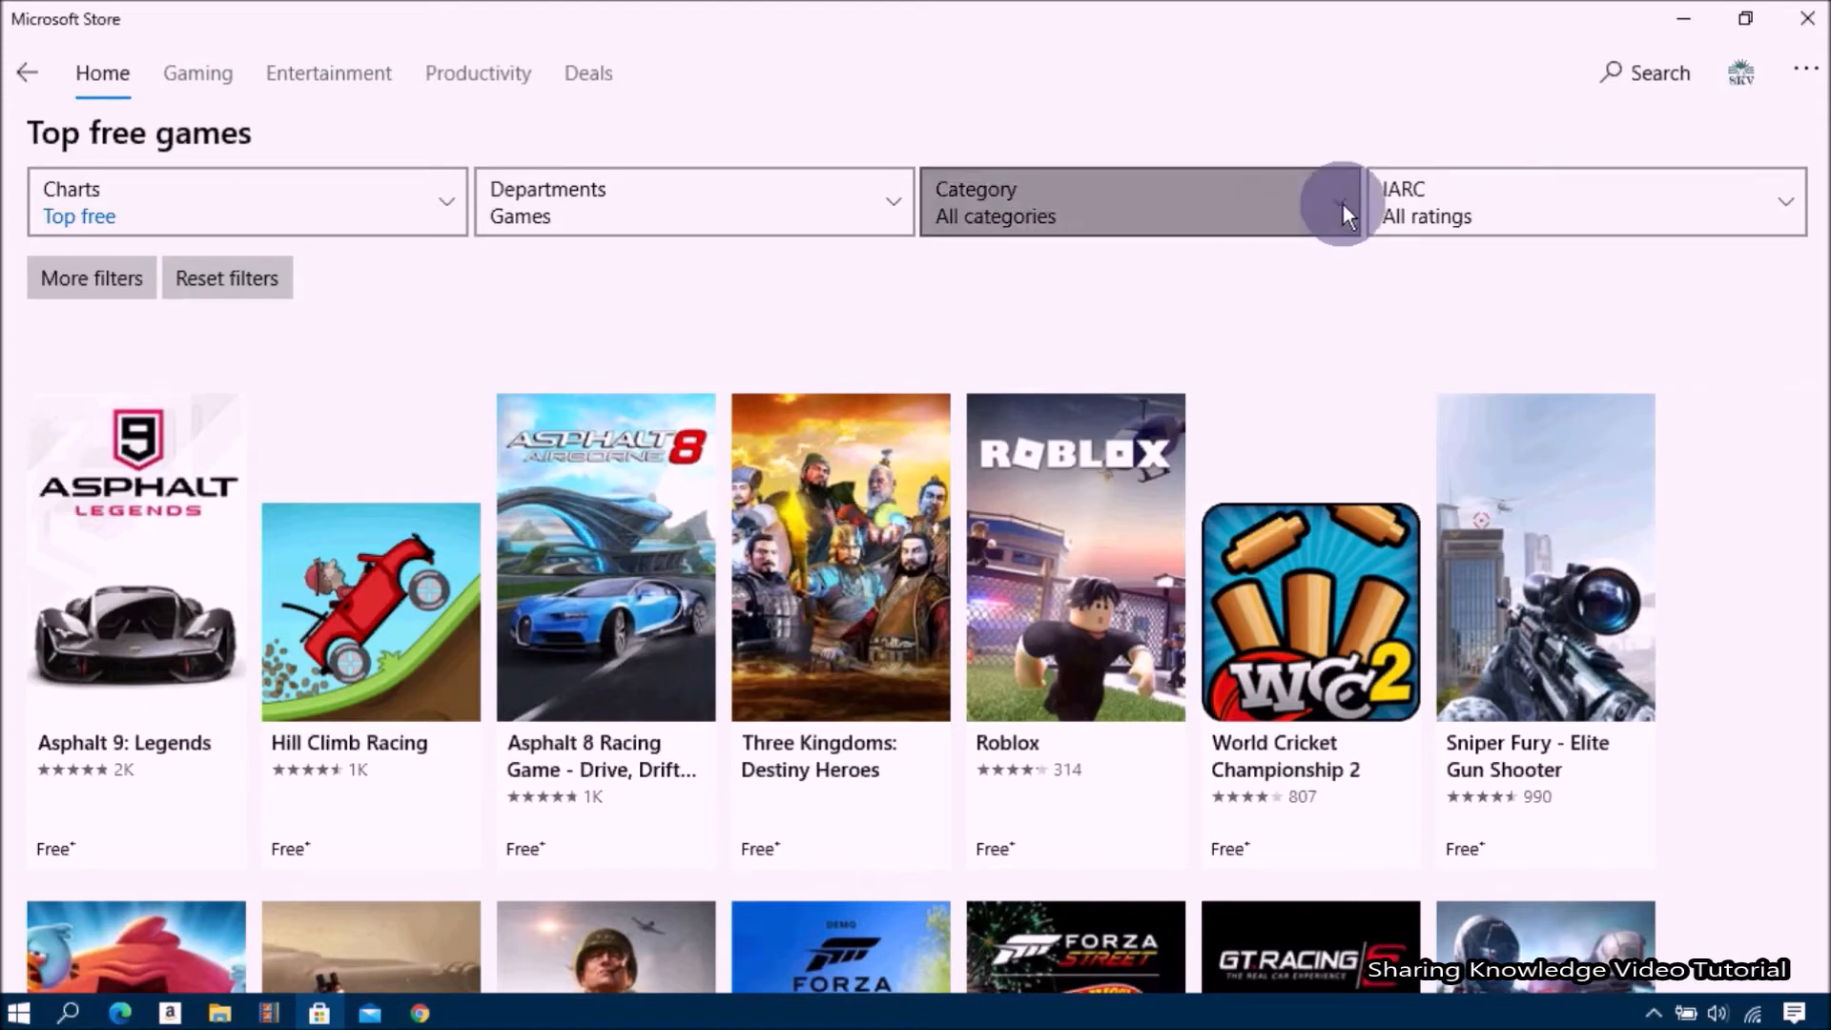
Set the Category filter to Sports, narrowing the top free games list
click(1139, 201)
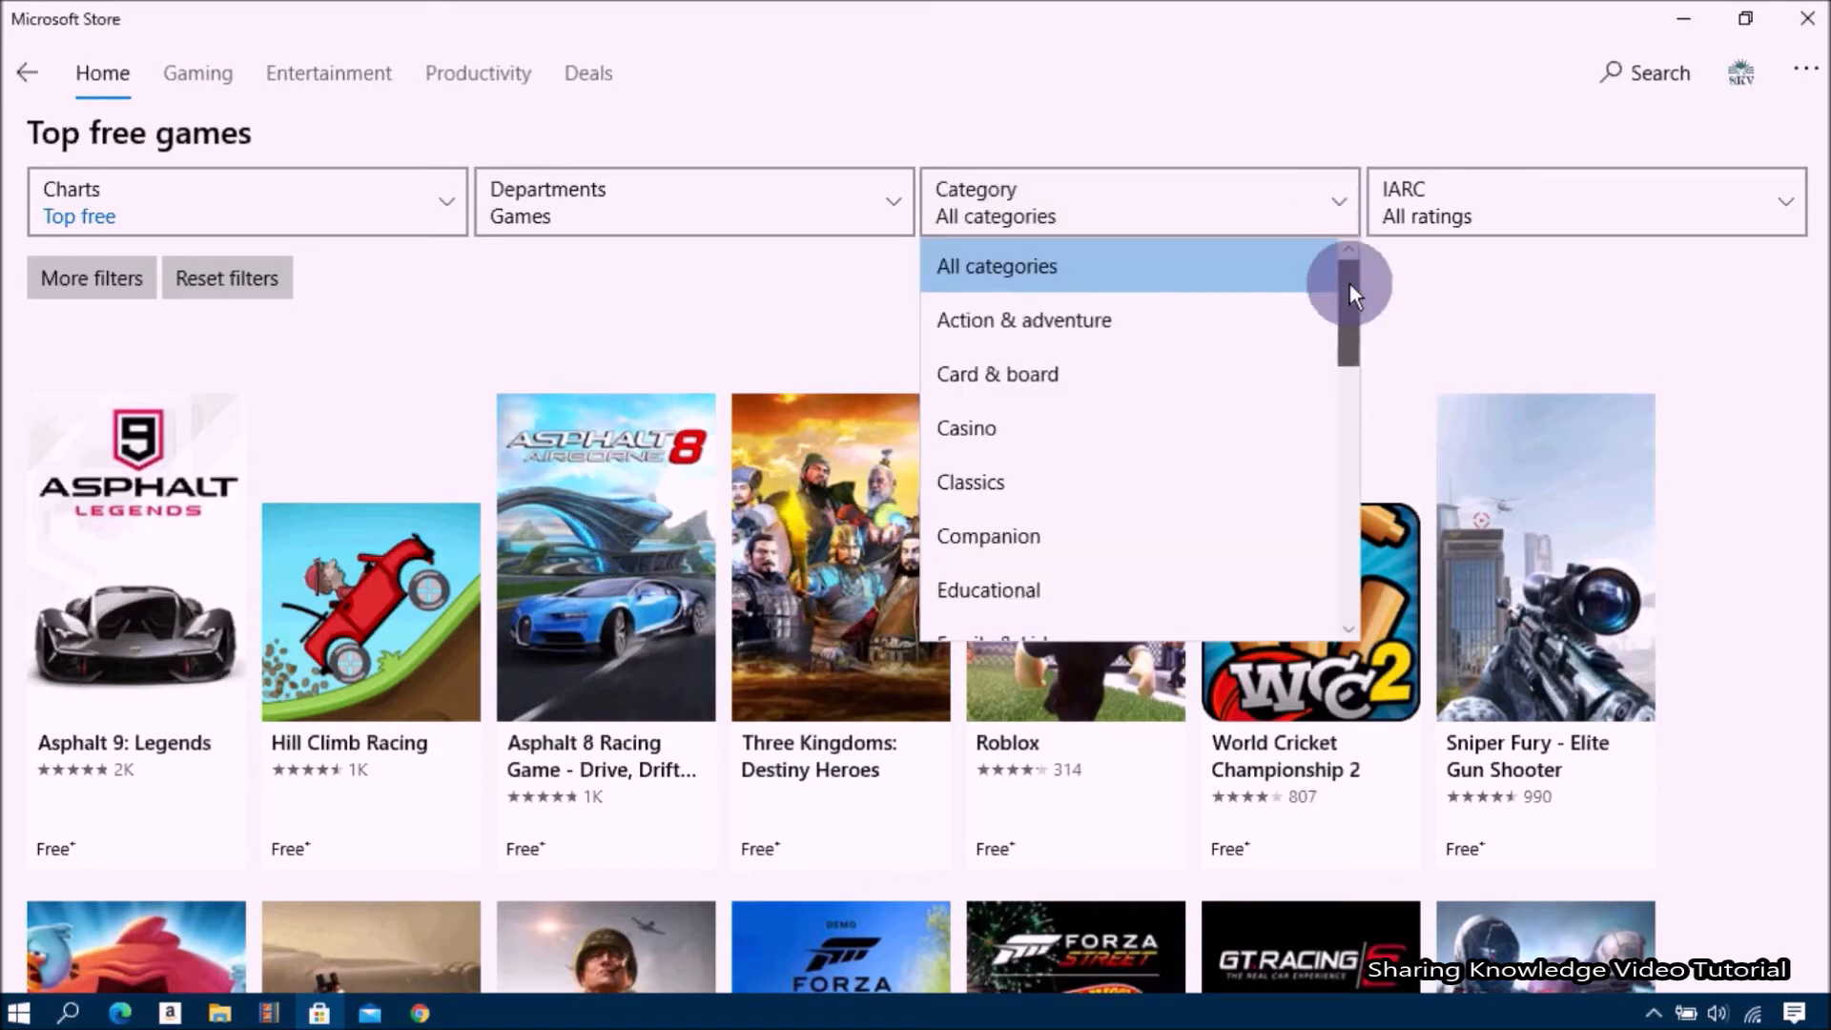
scroll(down, 3)
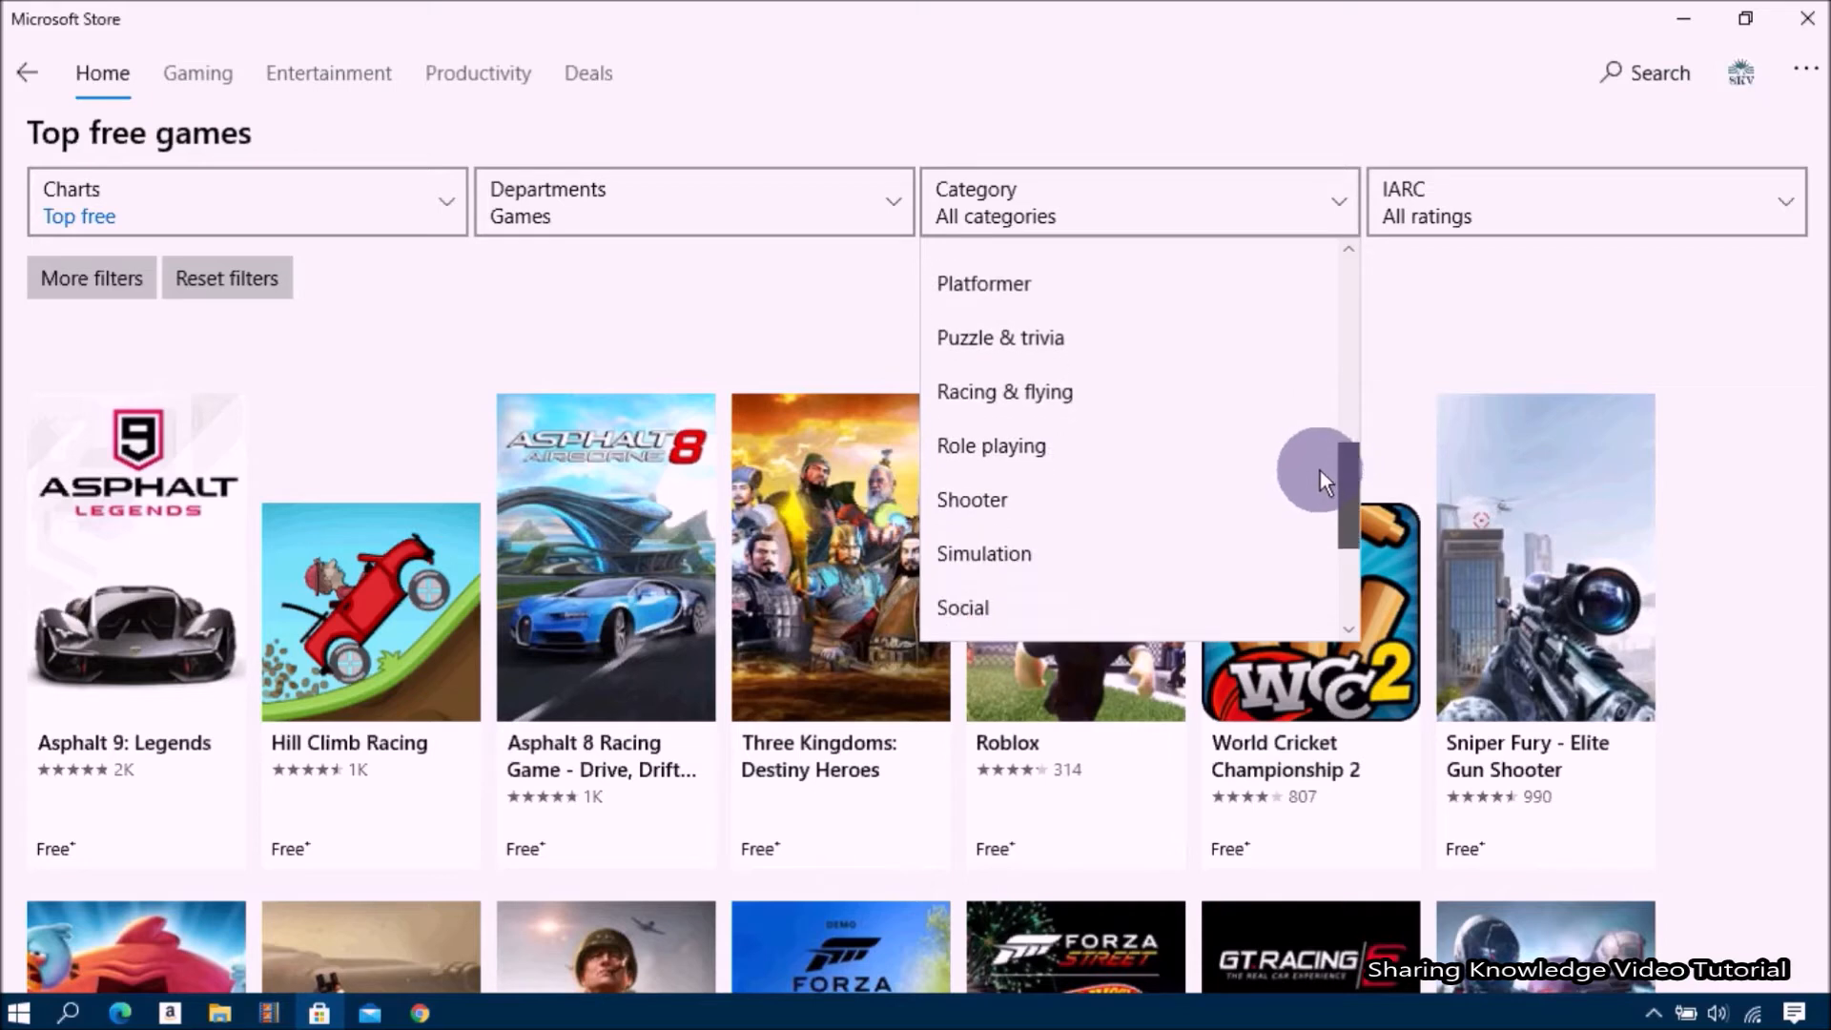
scroll(down, 3)
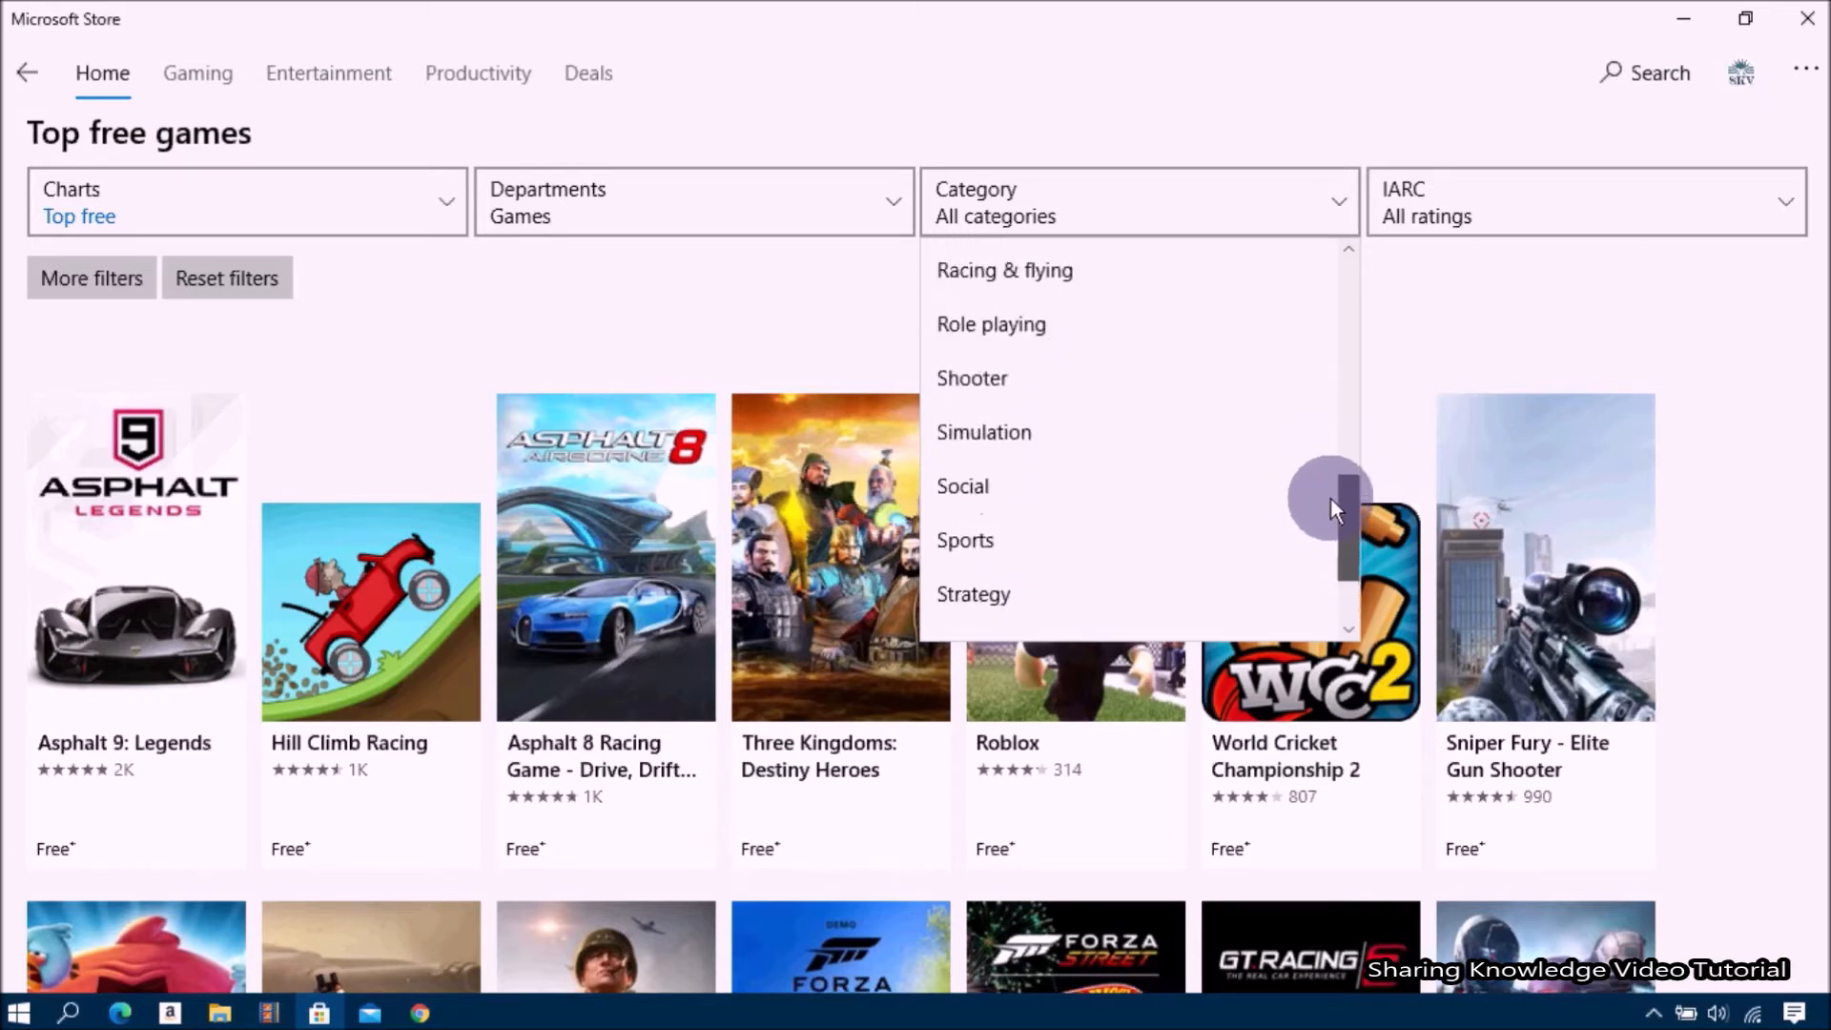
scroll(down, 3)
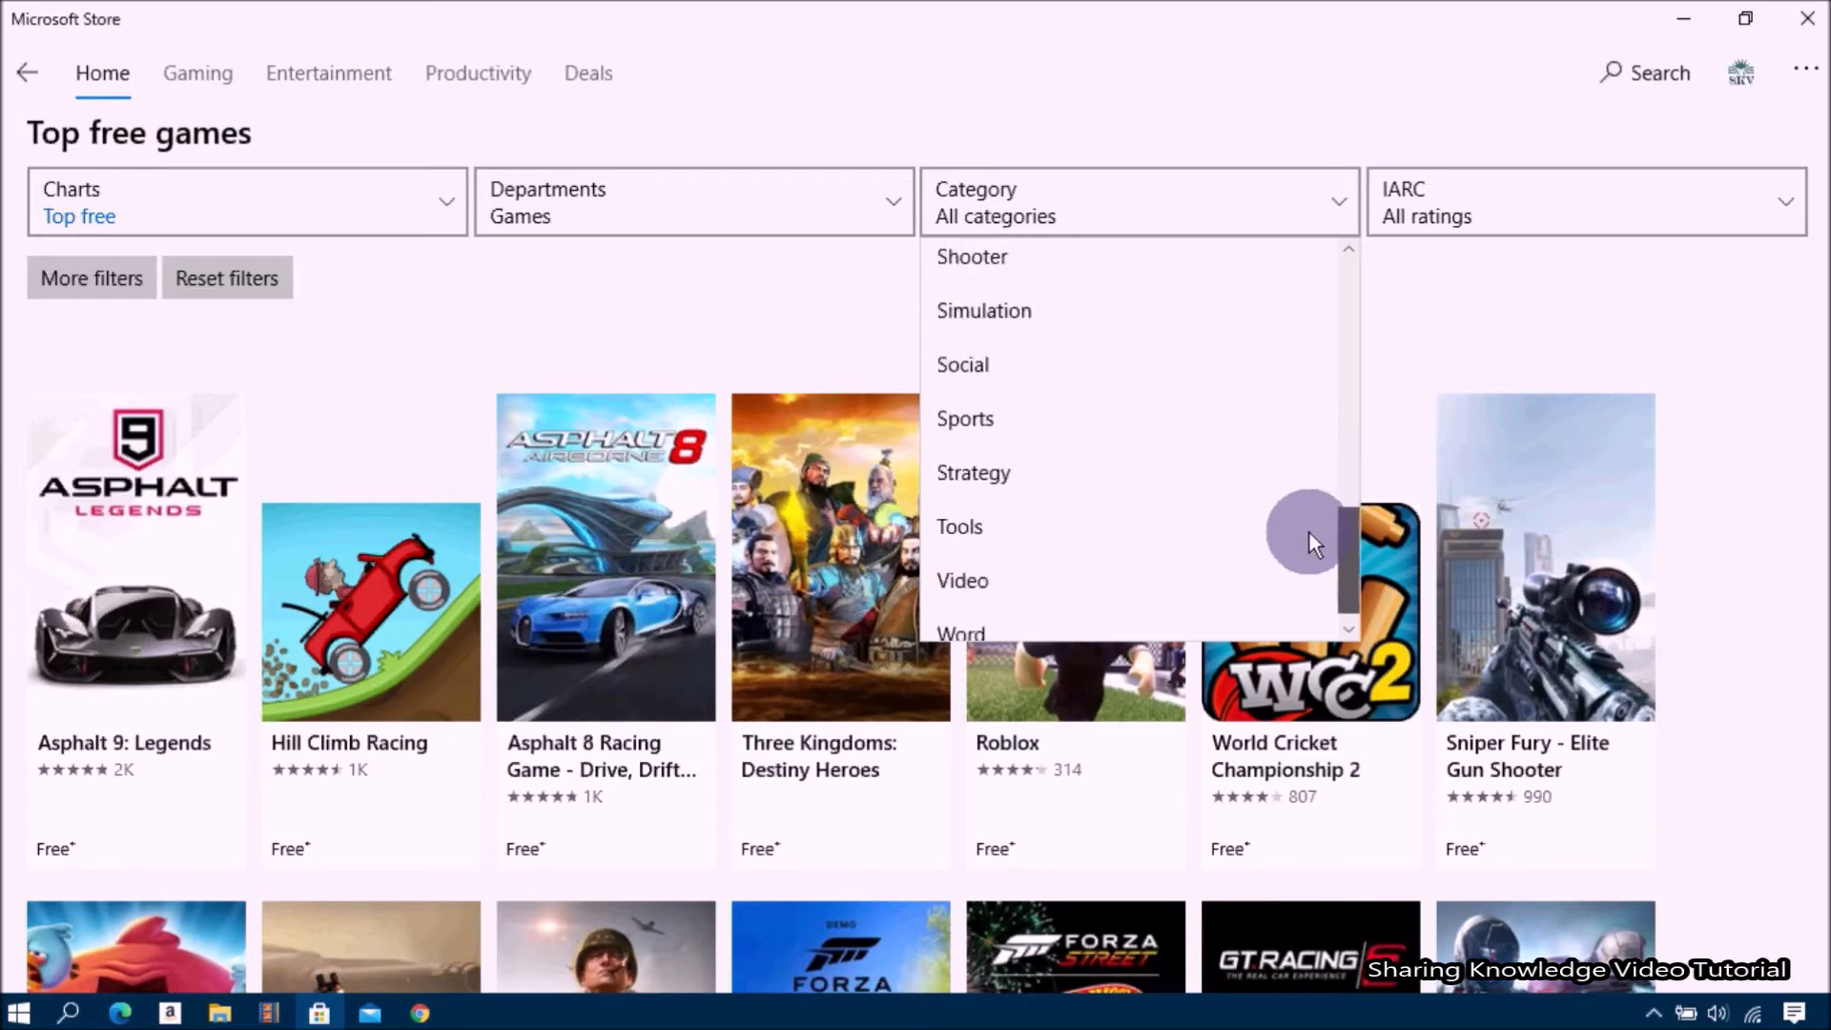
click(965, 417)
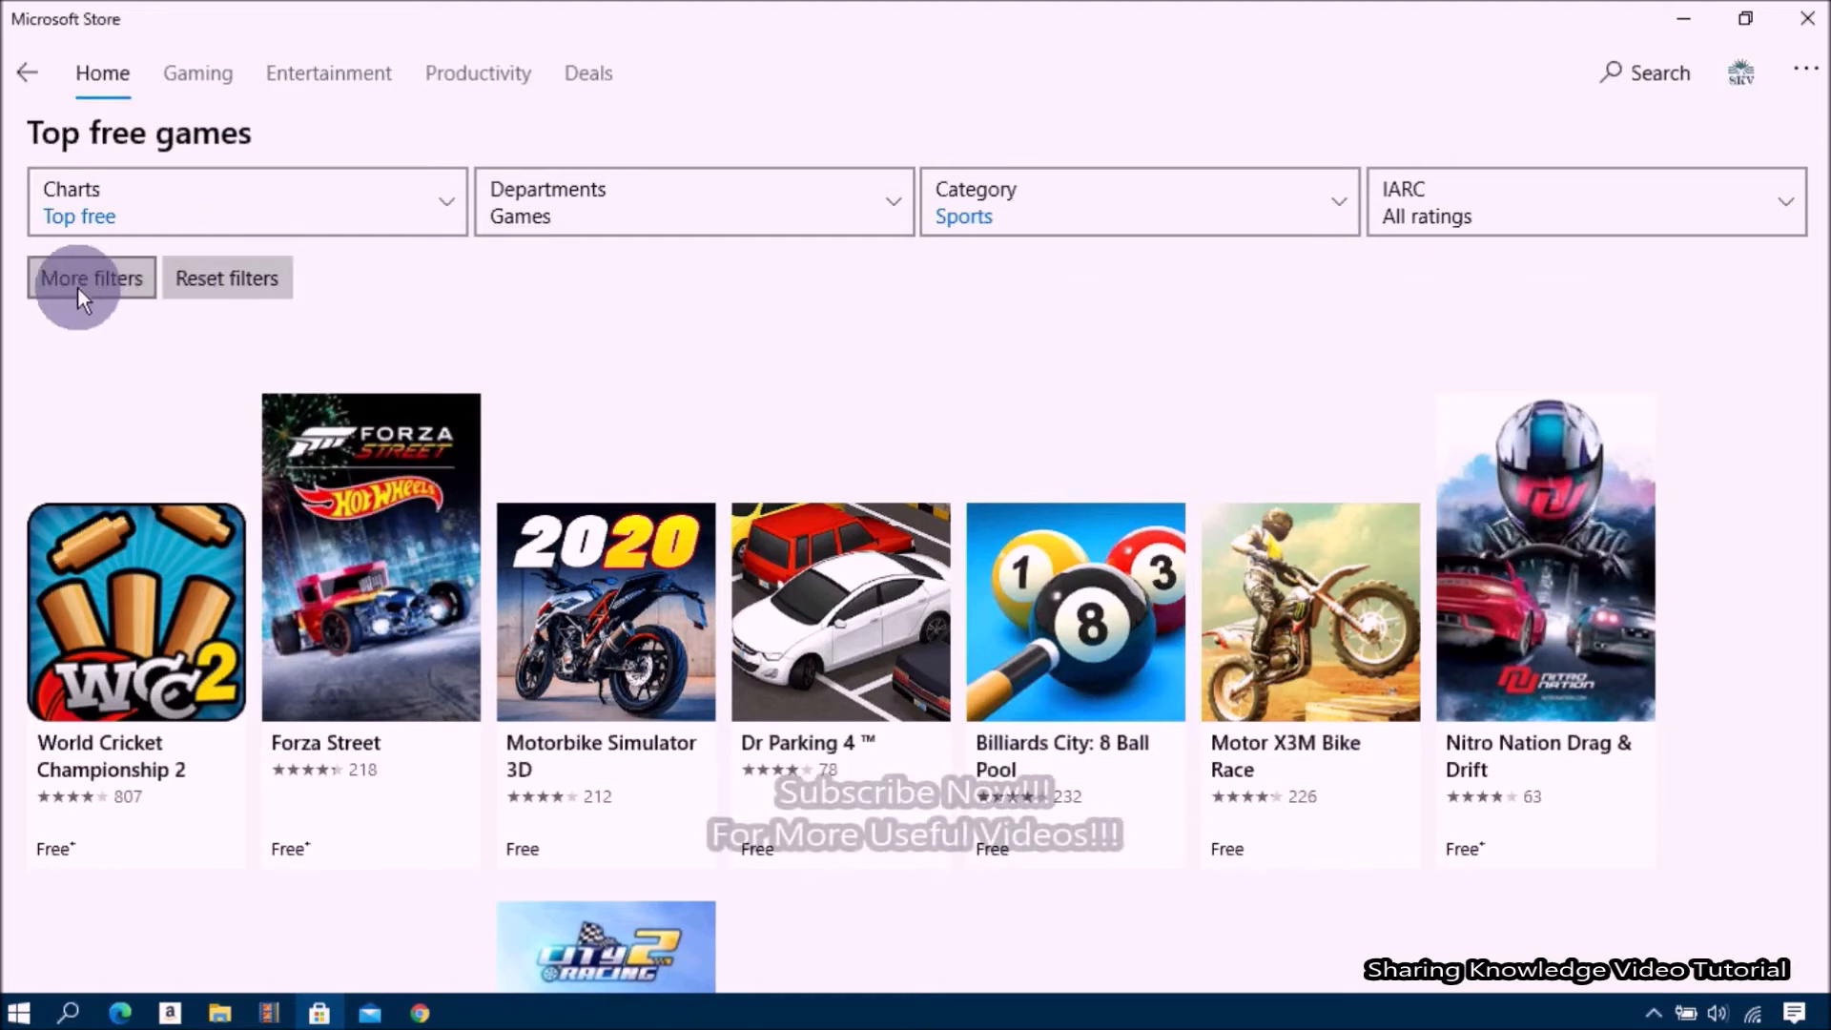
Show More filters, leave Number of players unchanged, and scroll the Sports results down
click(92, 278)
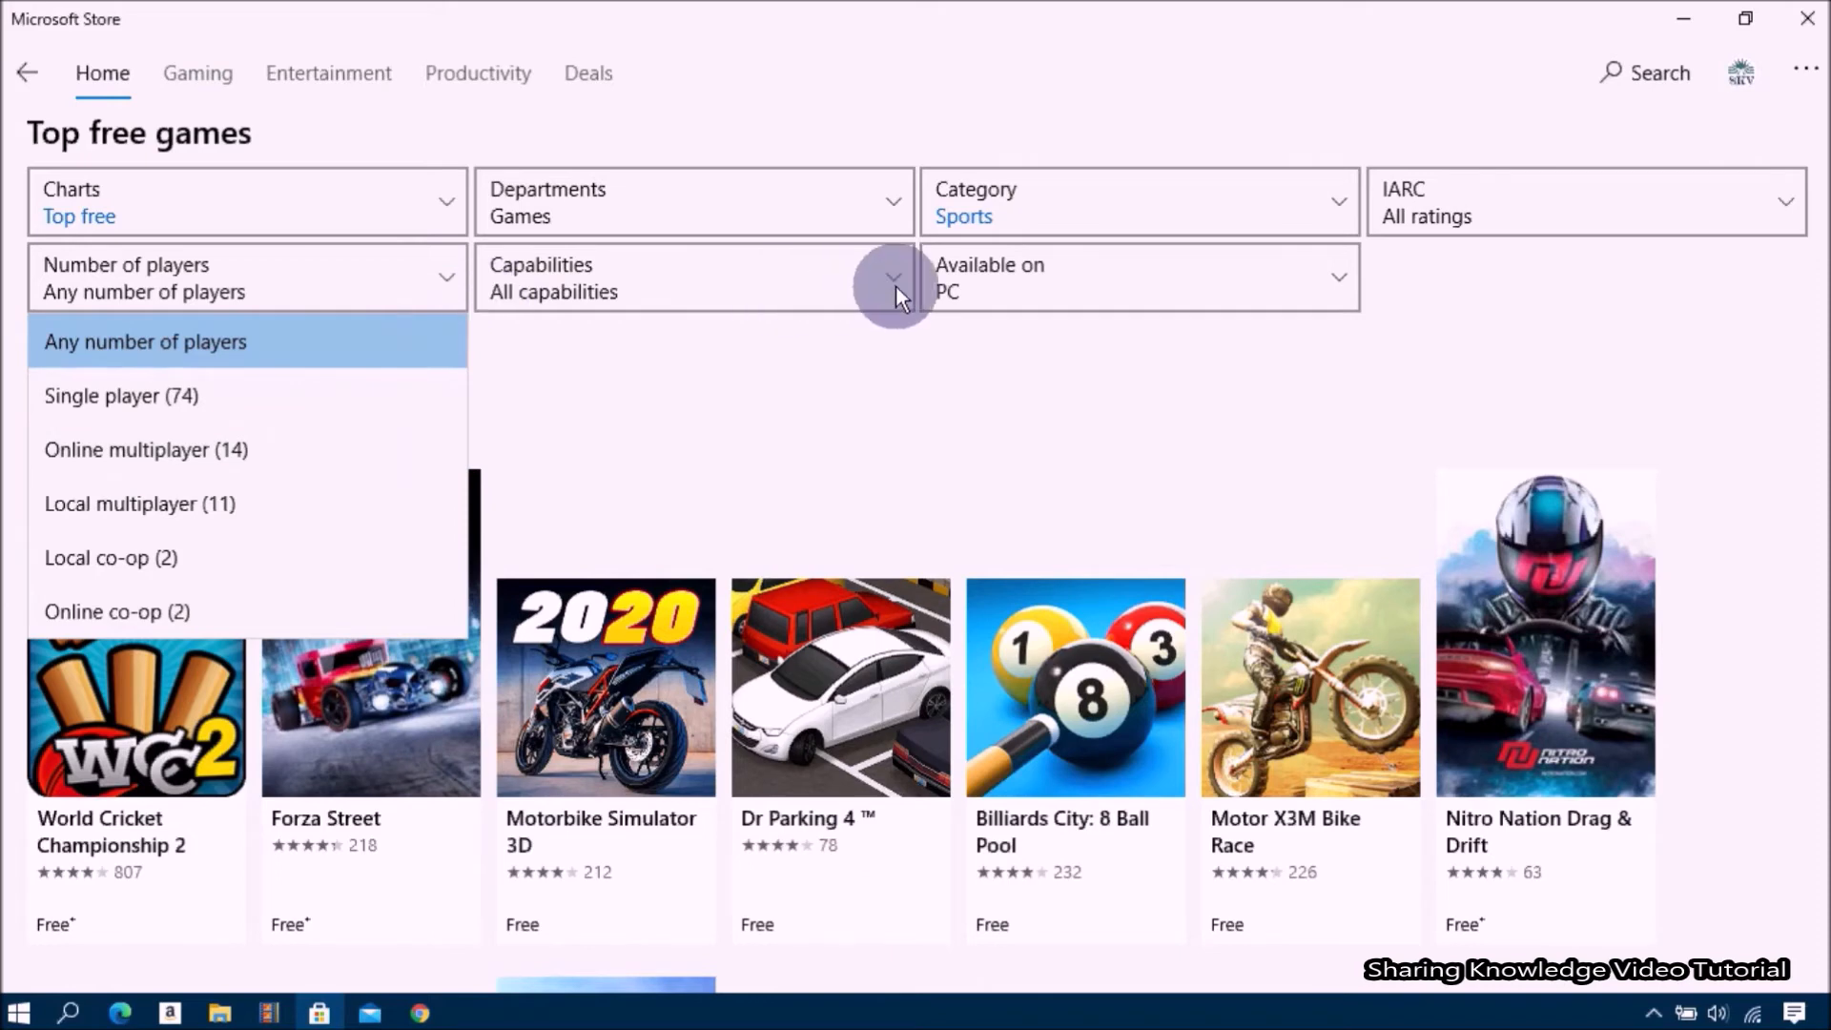
click(893, 279)
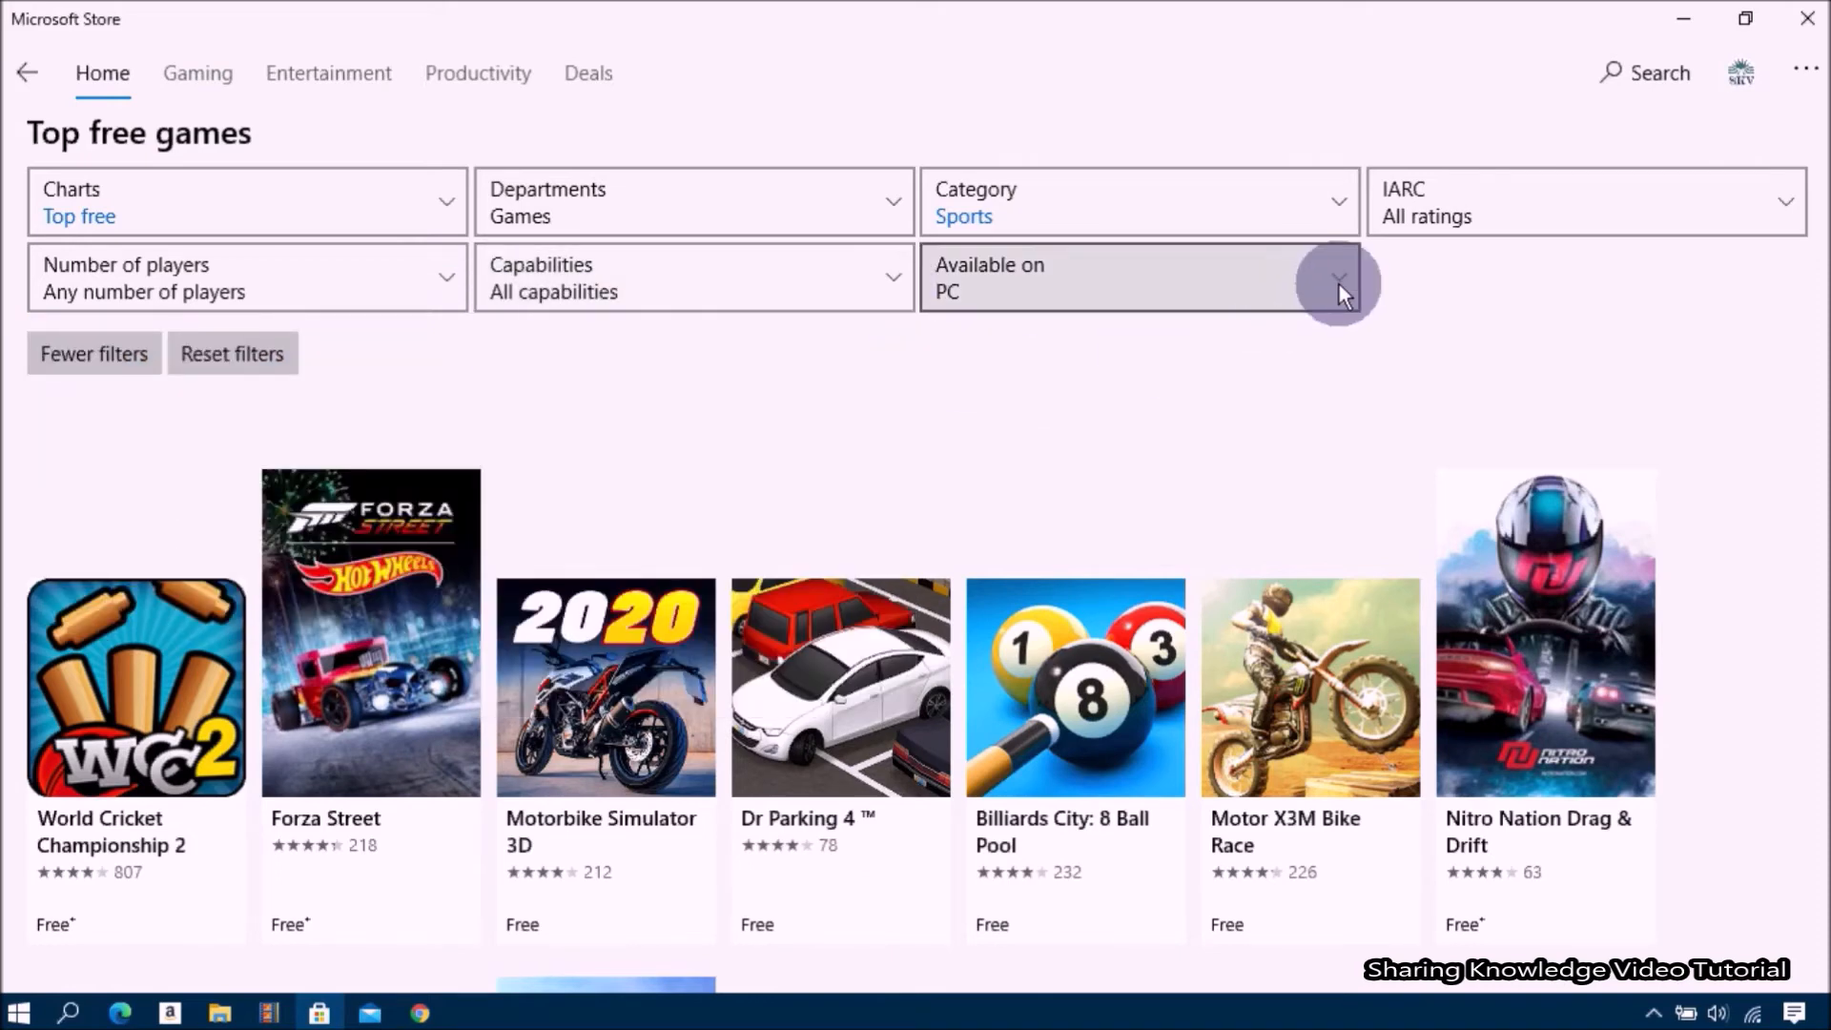
mouse_move(1621, 342)
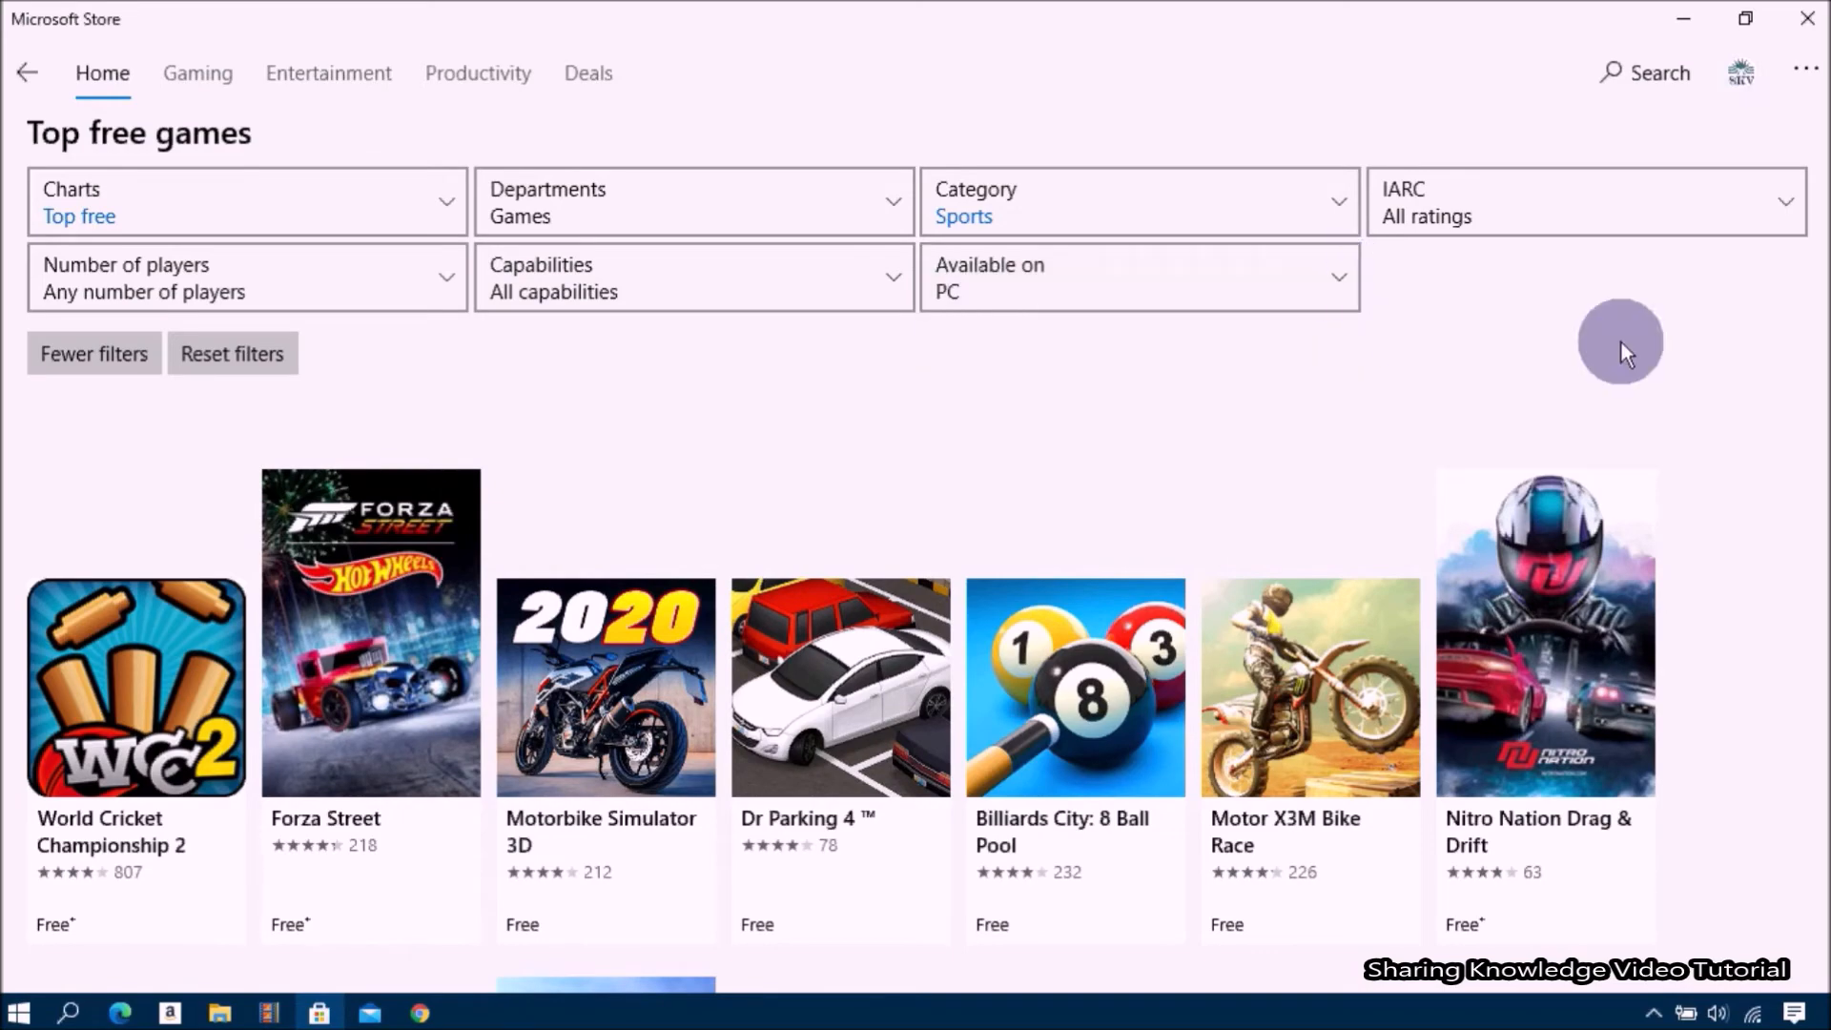
mouse_move(1700, 424)
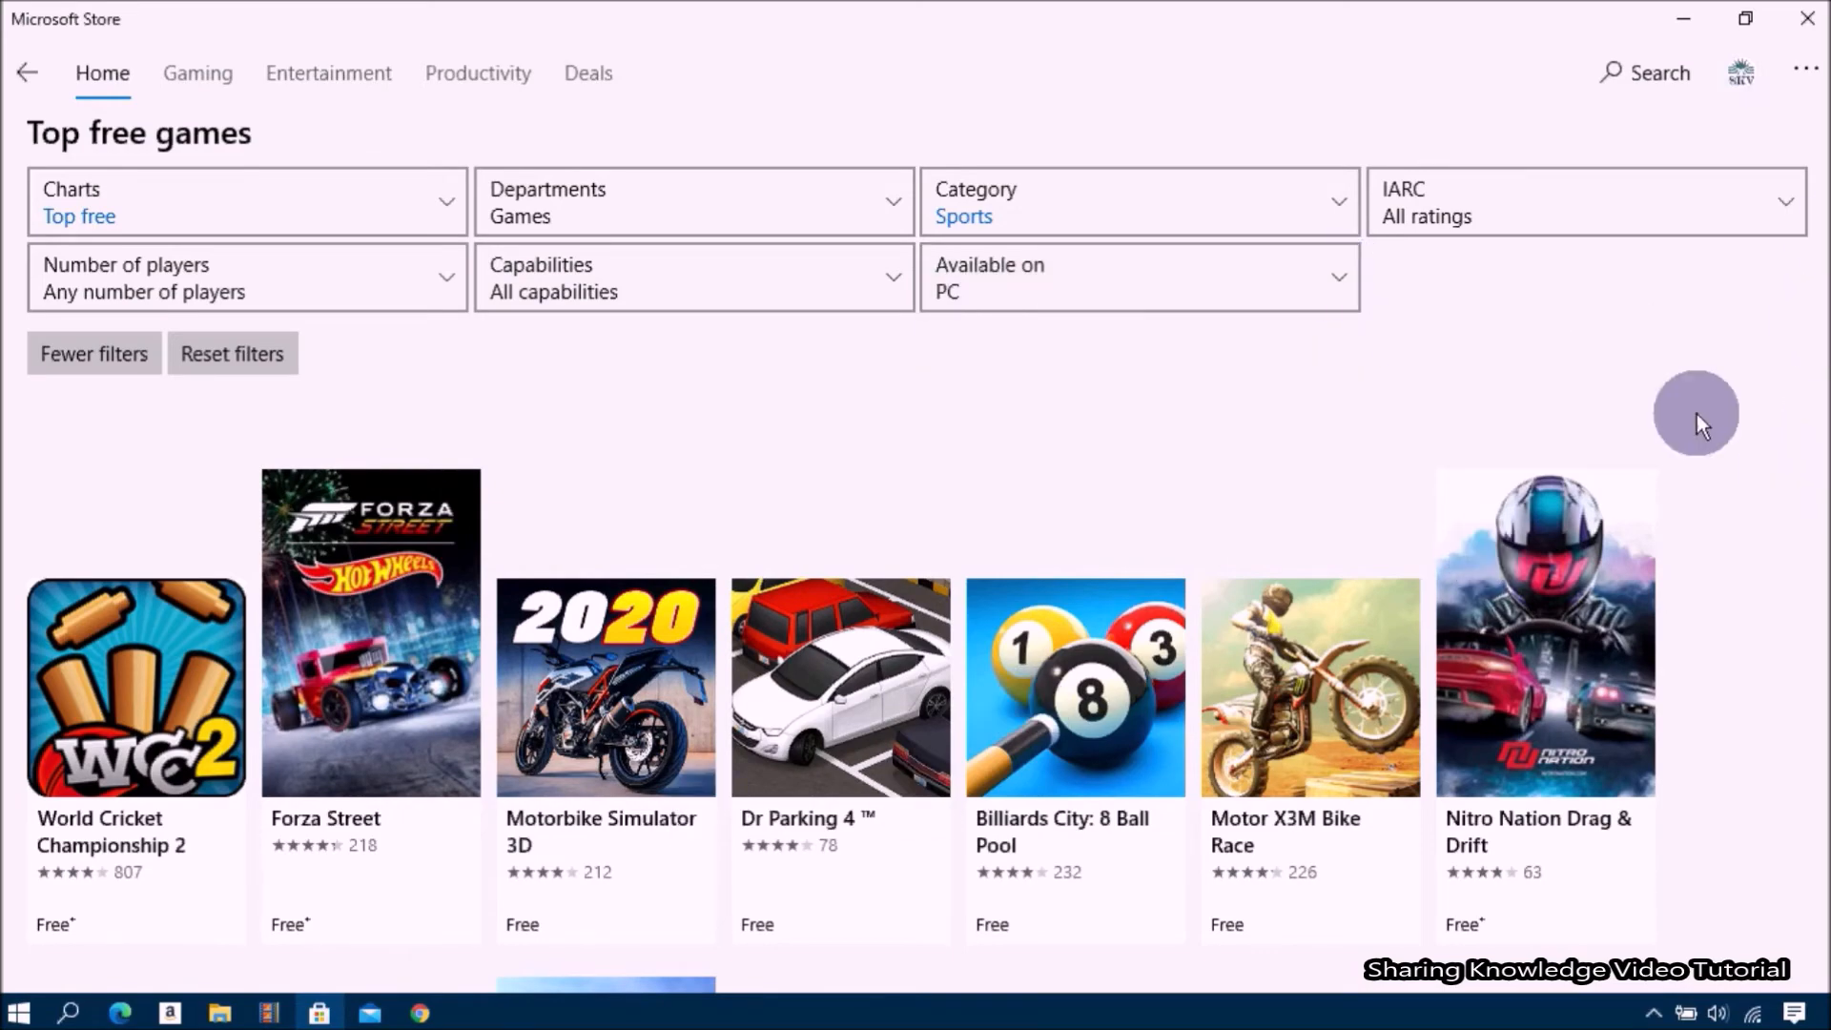
scroll(down, 3)
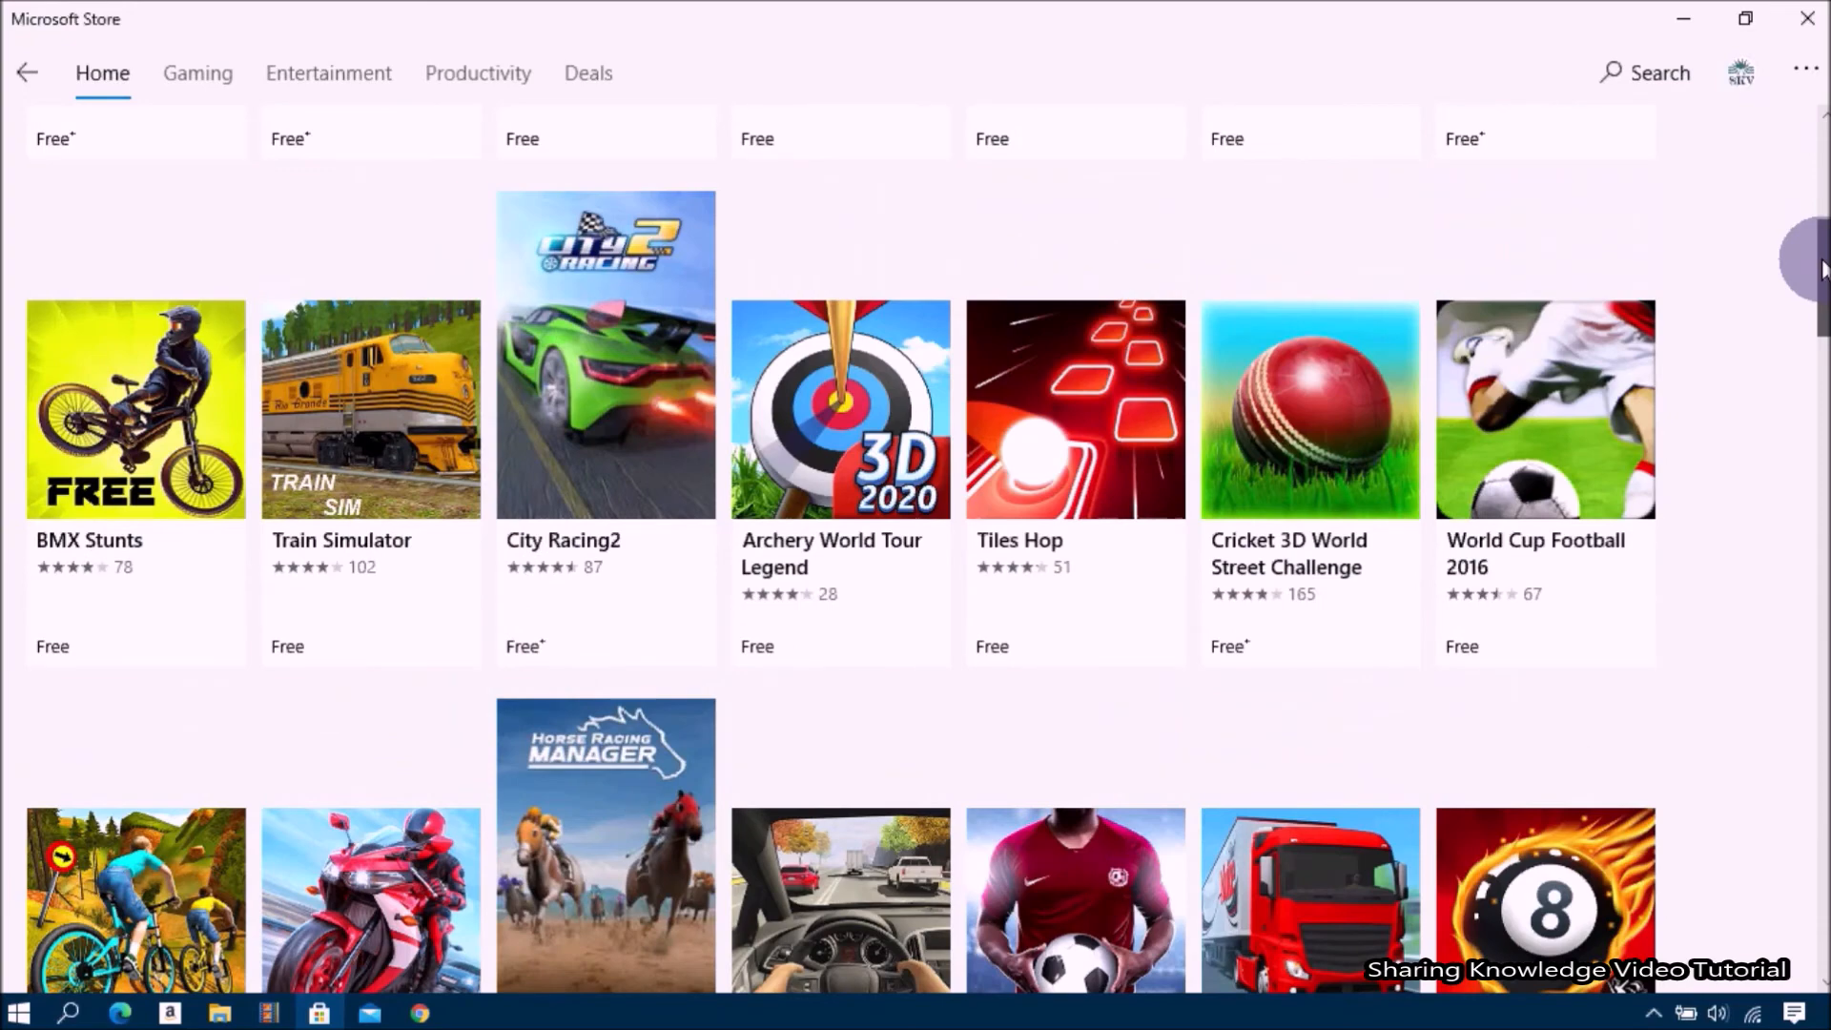
Scroll the Sports results to reach and open the Fotbal Cup 2019 product page
scroll(down, 3)
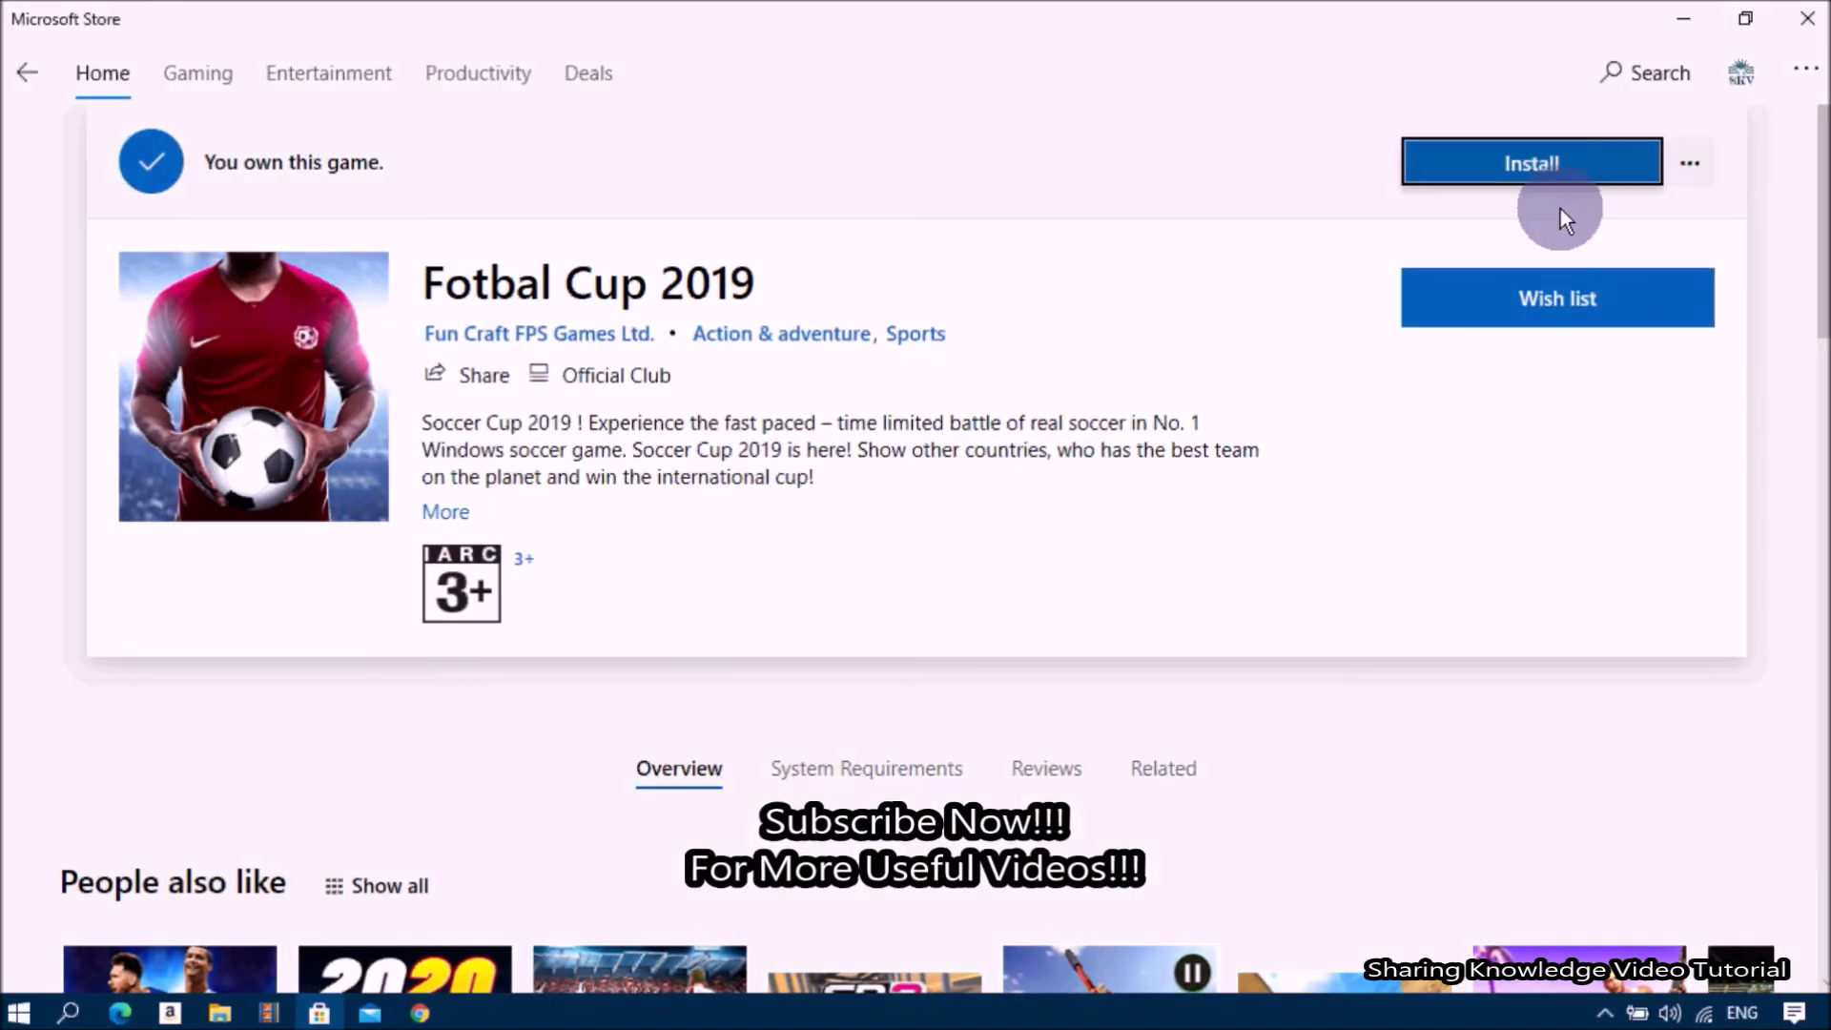
Install Fotbal Cup 2019, then check the Start menu for the newly added game
click(1530, 162)
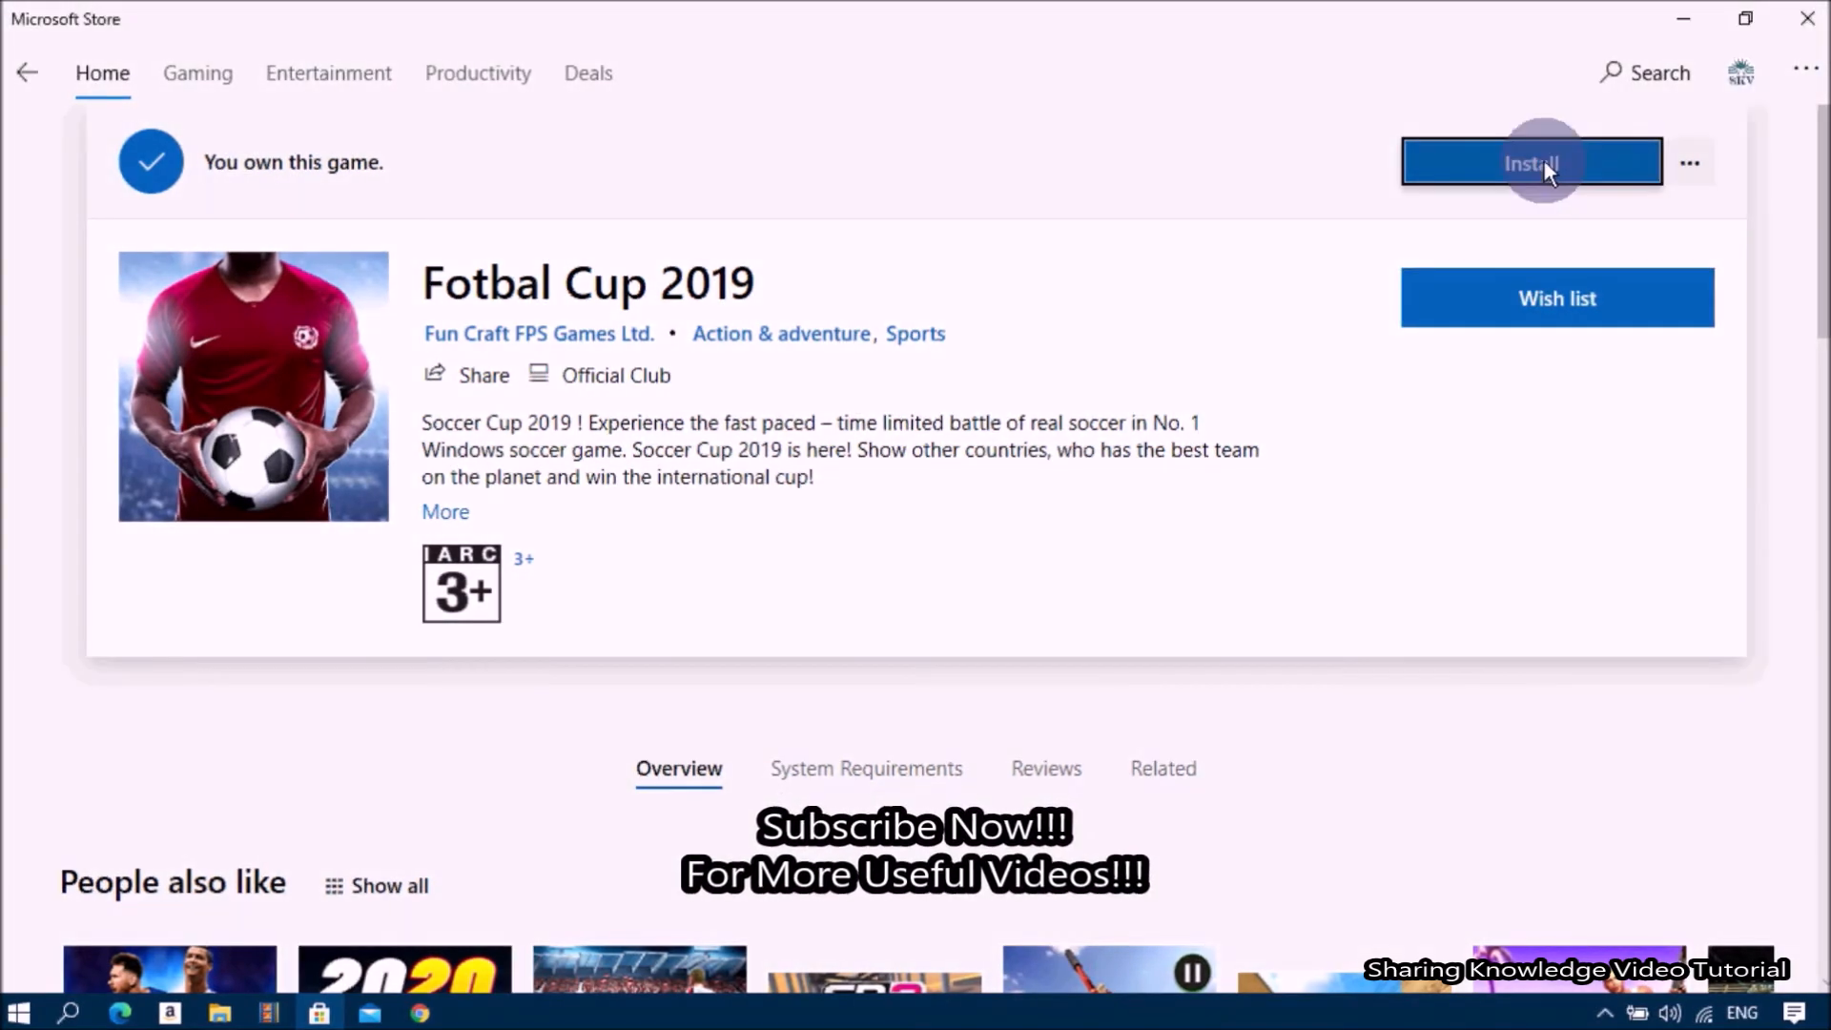
click(1532, 160)
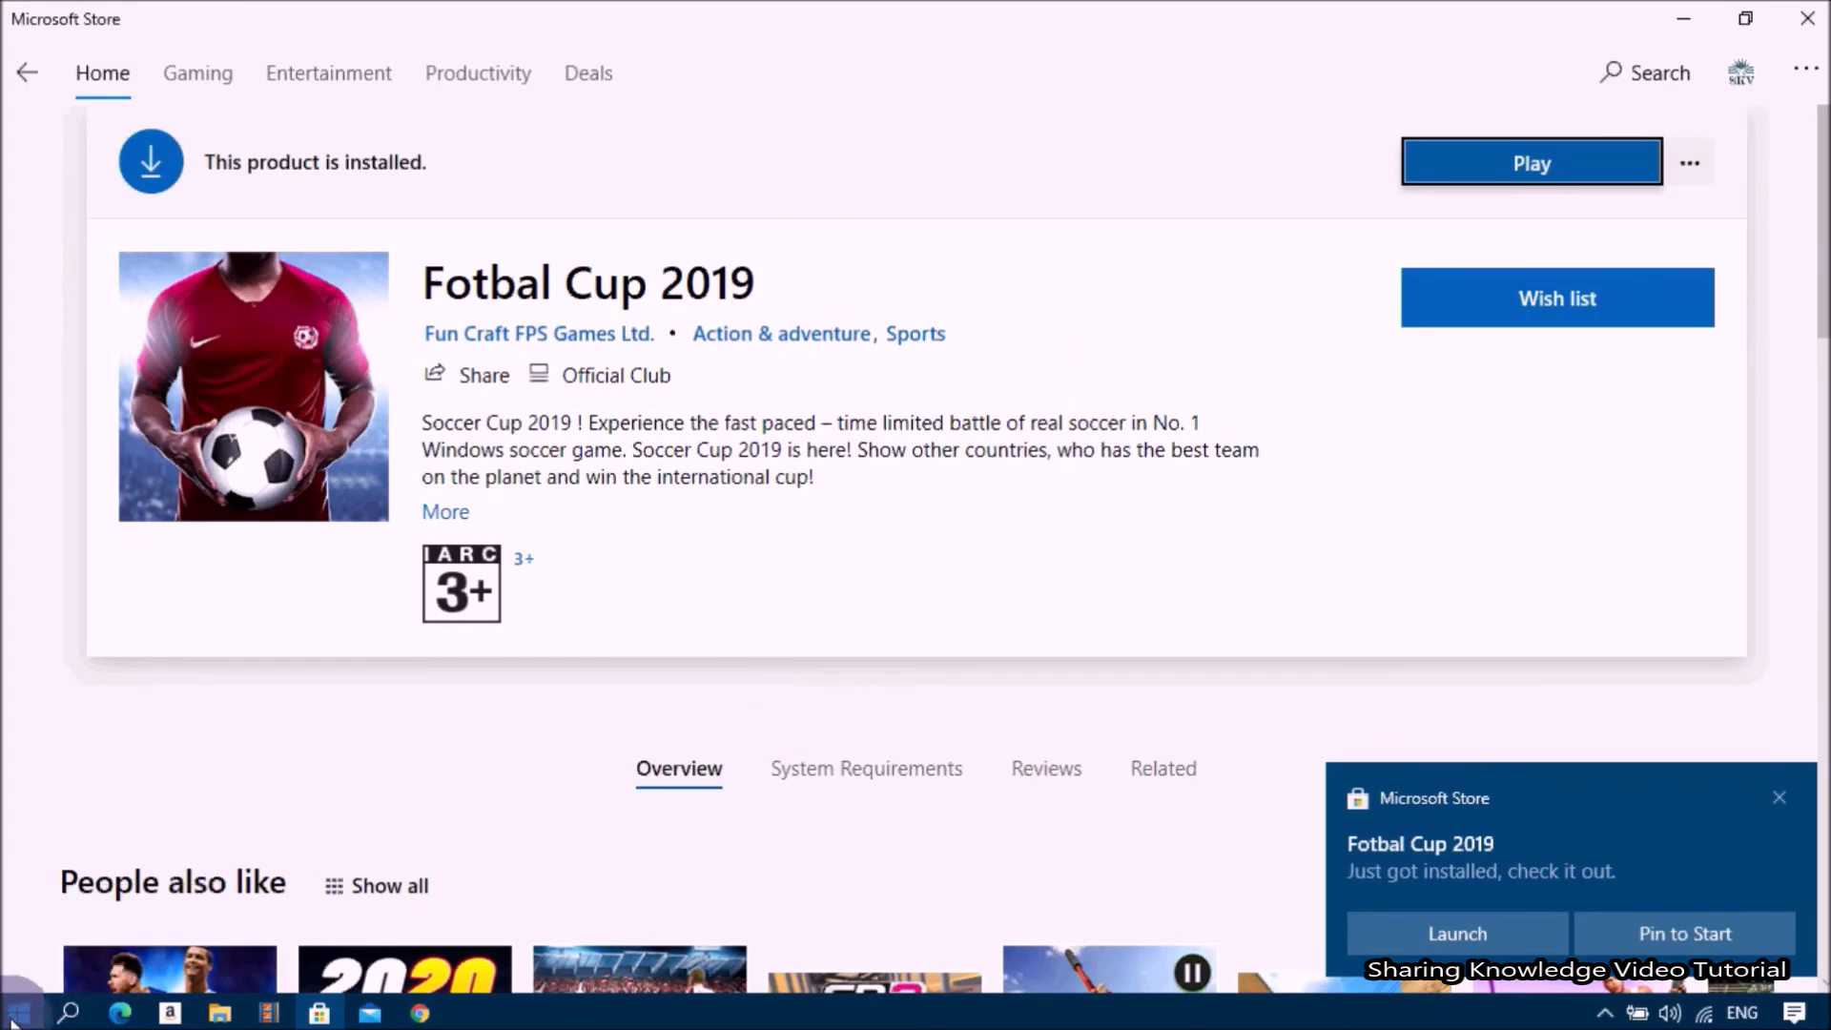
click(17, 1011)
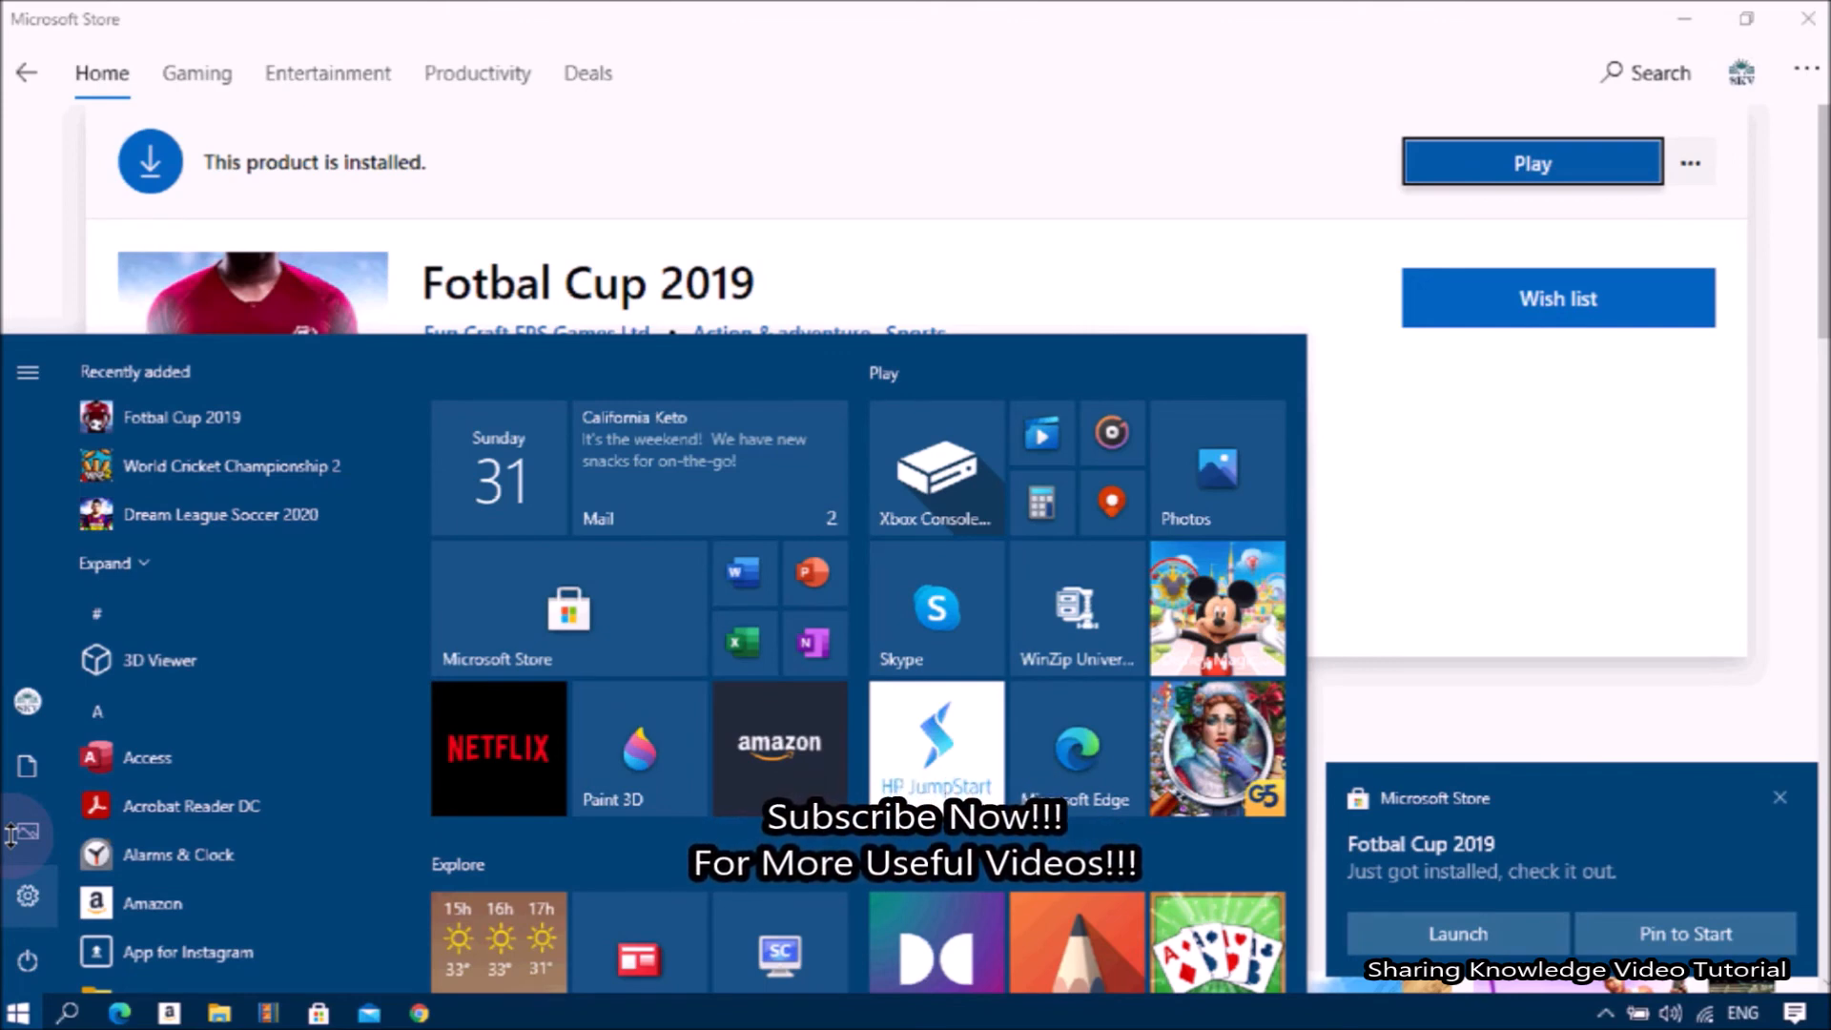
Launch Fotbal Cup 2019 from its product page and start a match from the title screen
click(1532, 162)
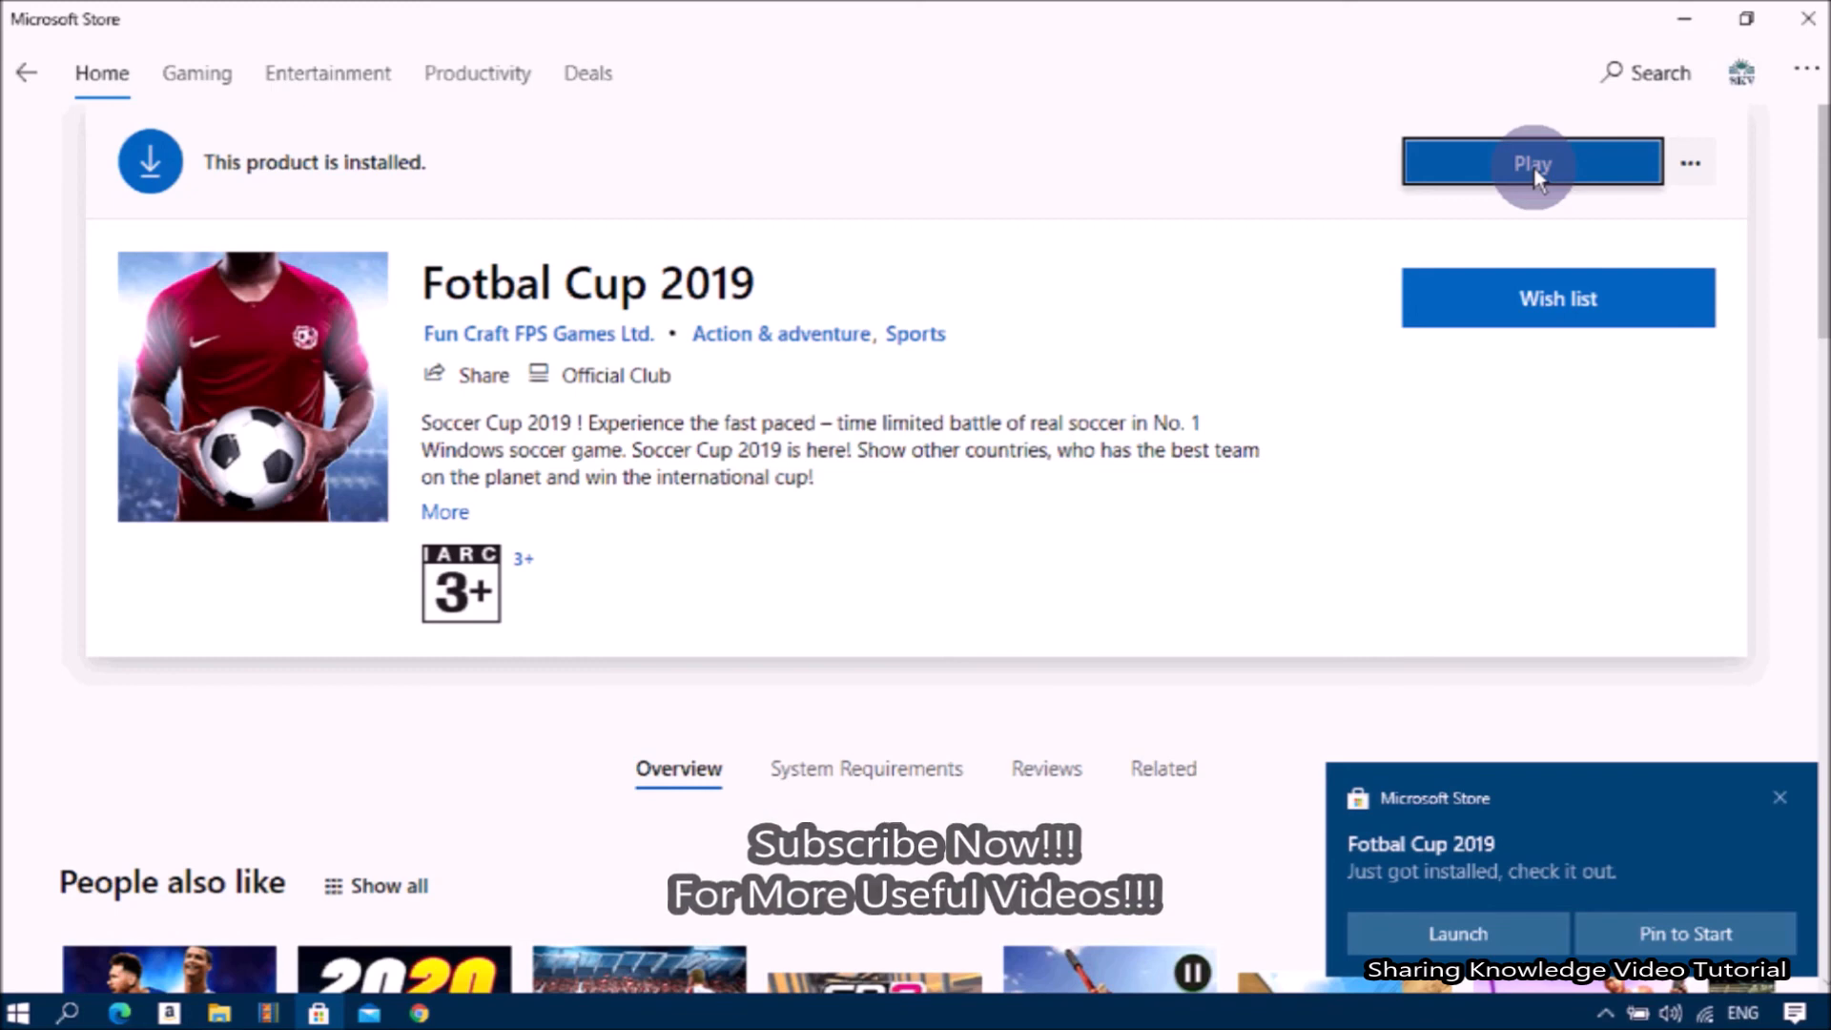
click(1532, 162)
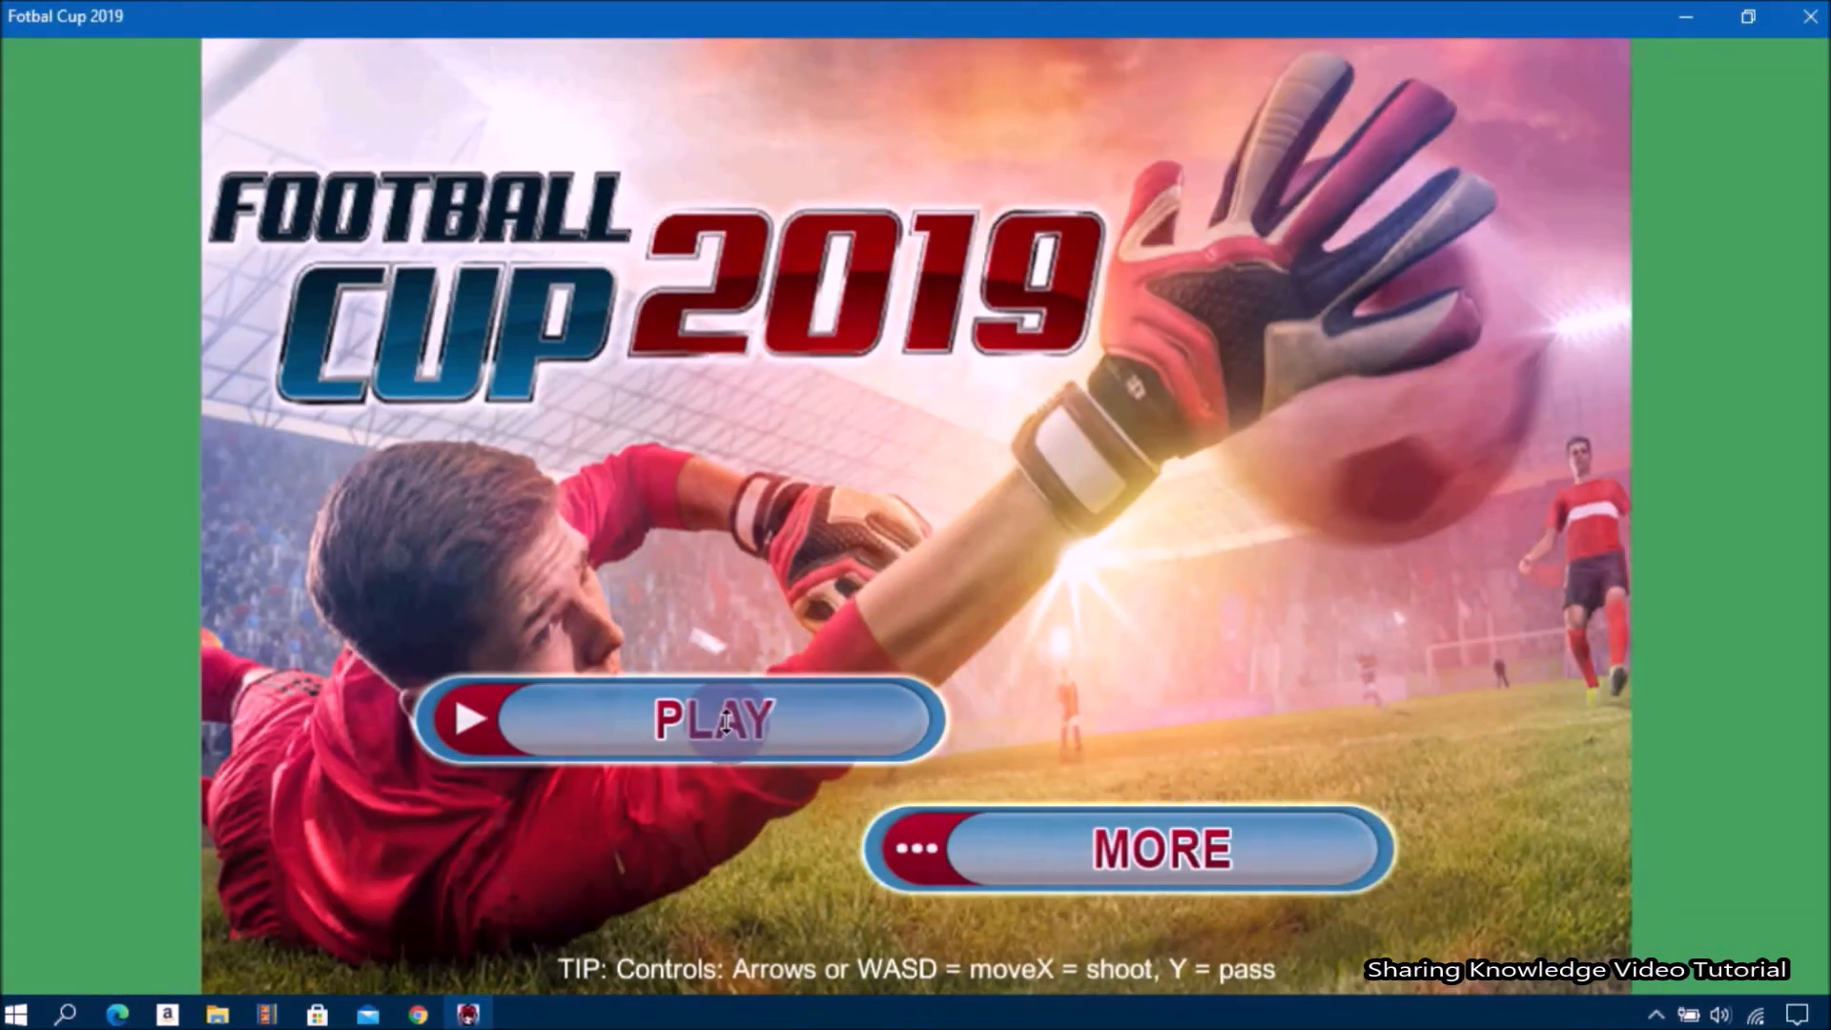
click(710, 719)
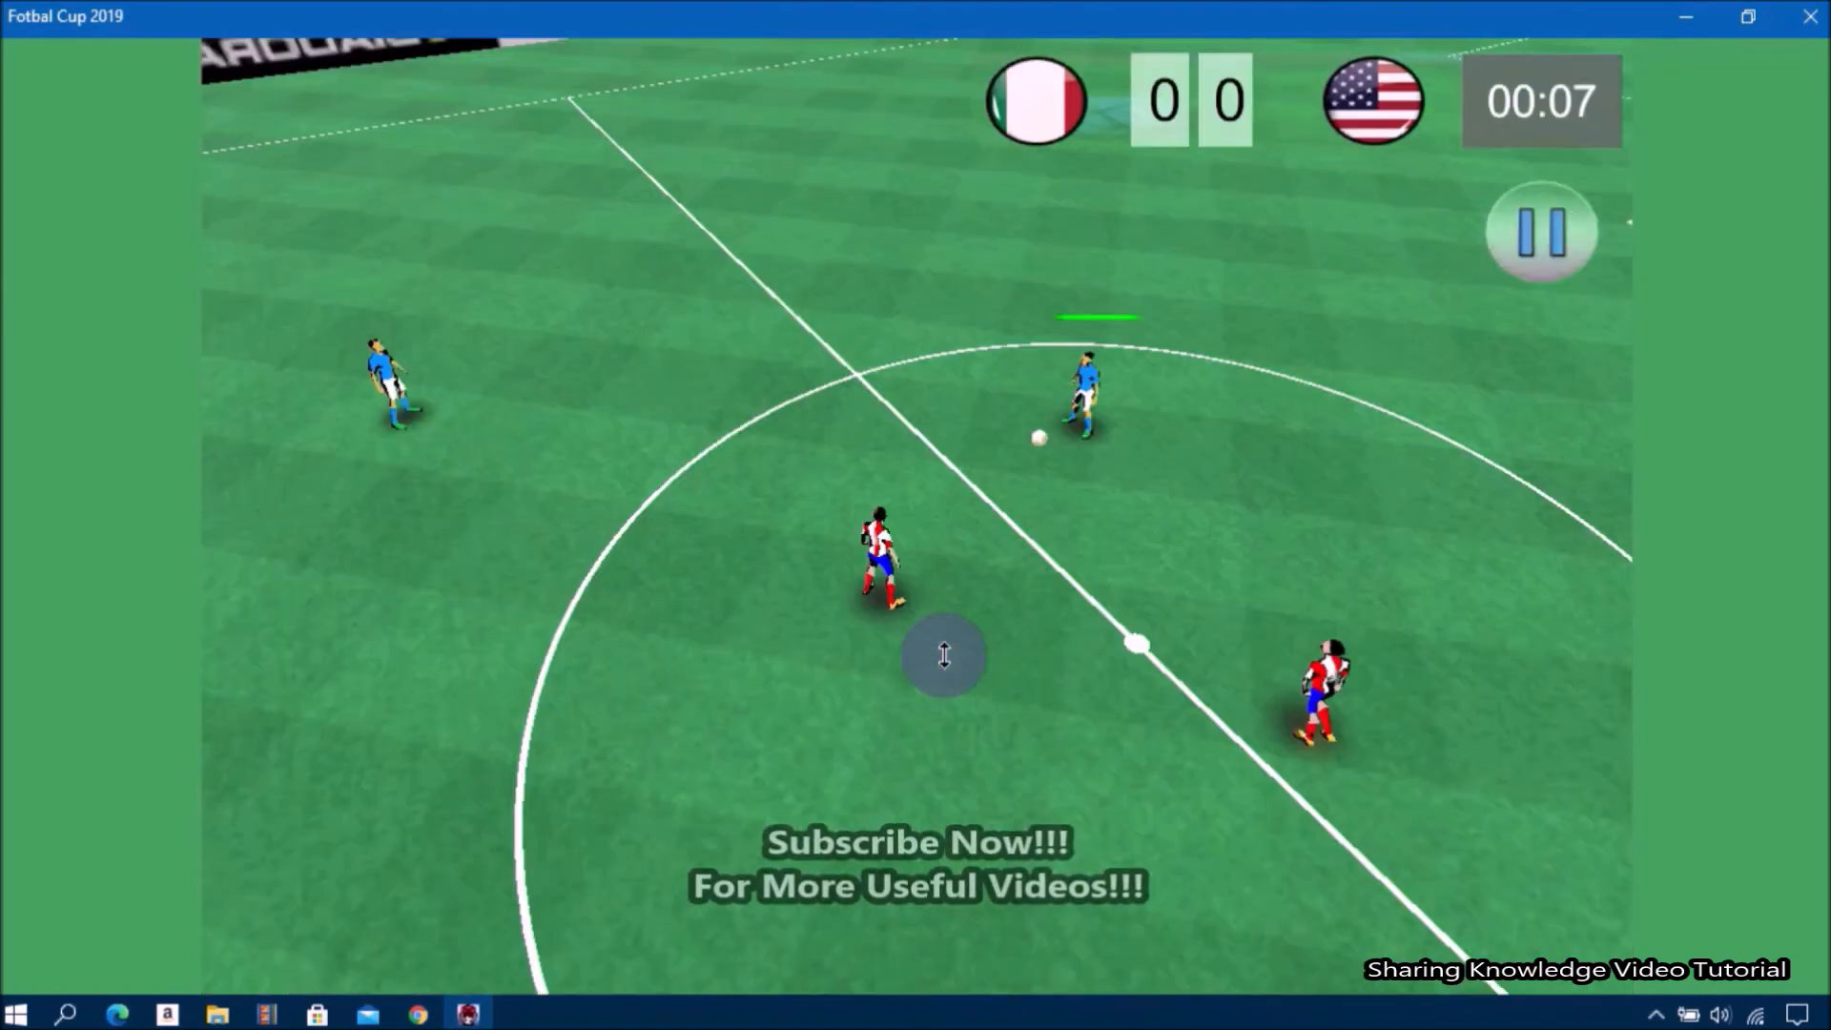